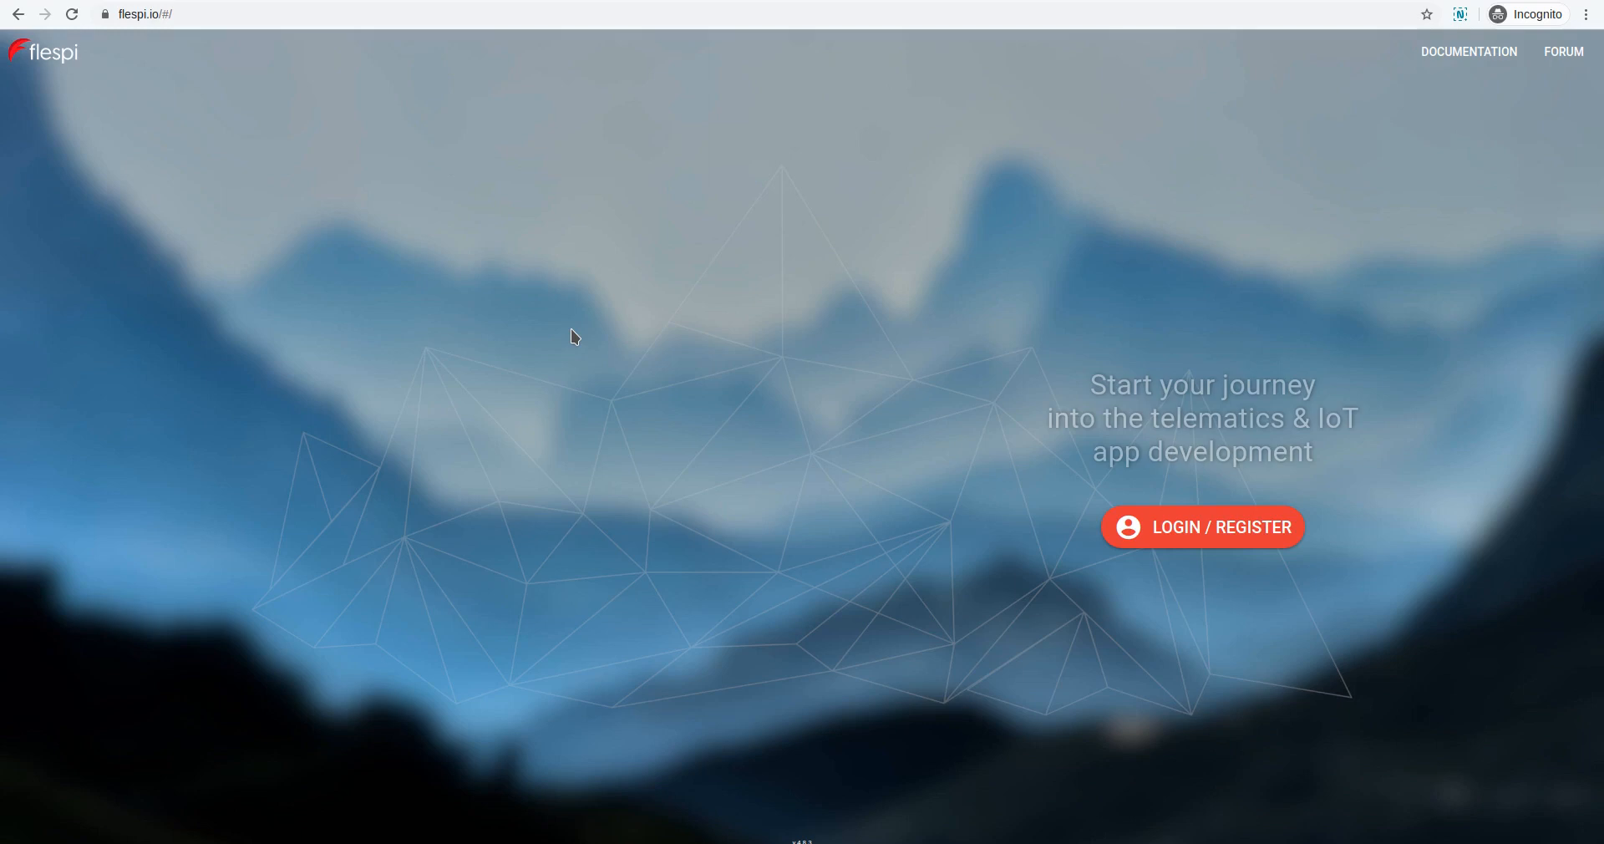
mouse_move(446, 269)
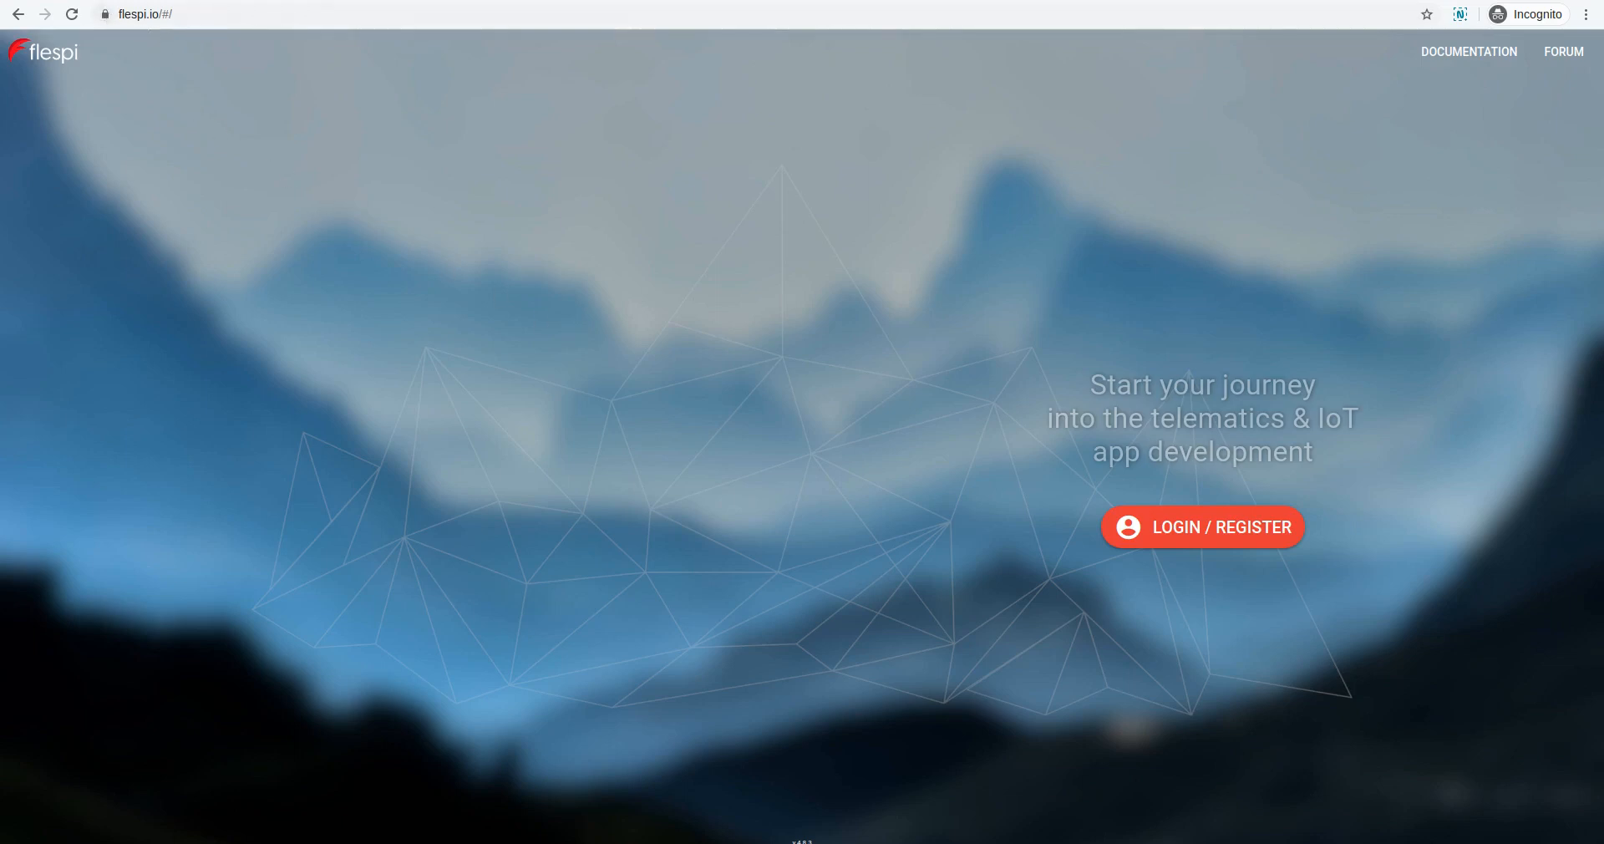
mouse_move(1198, 546)
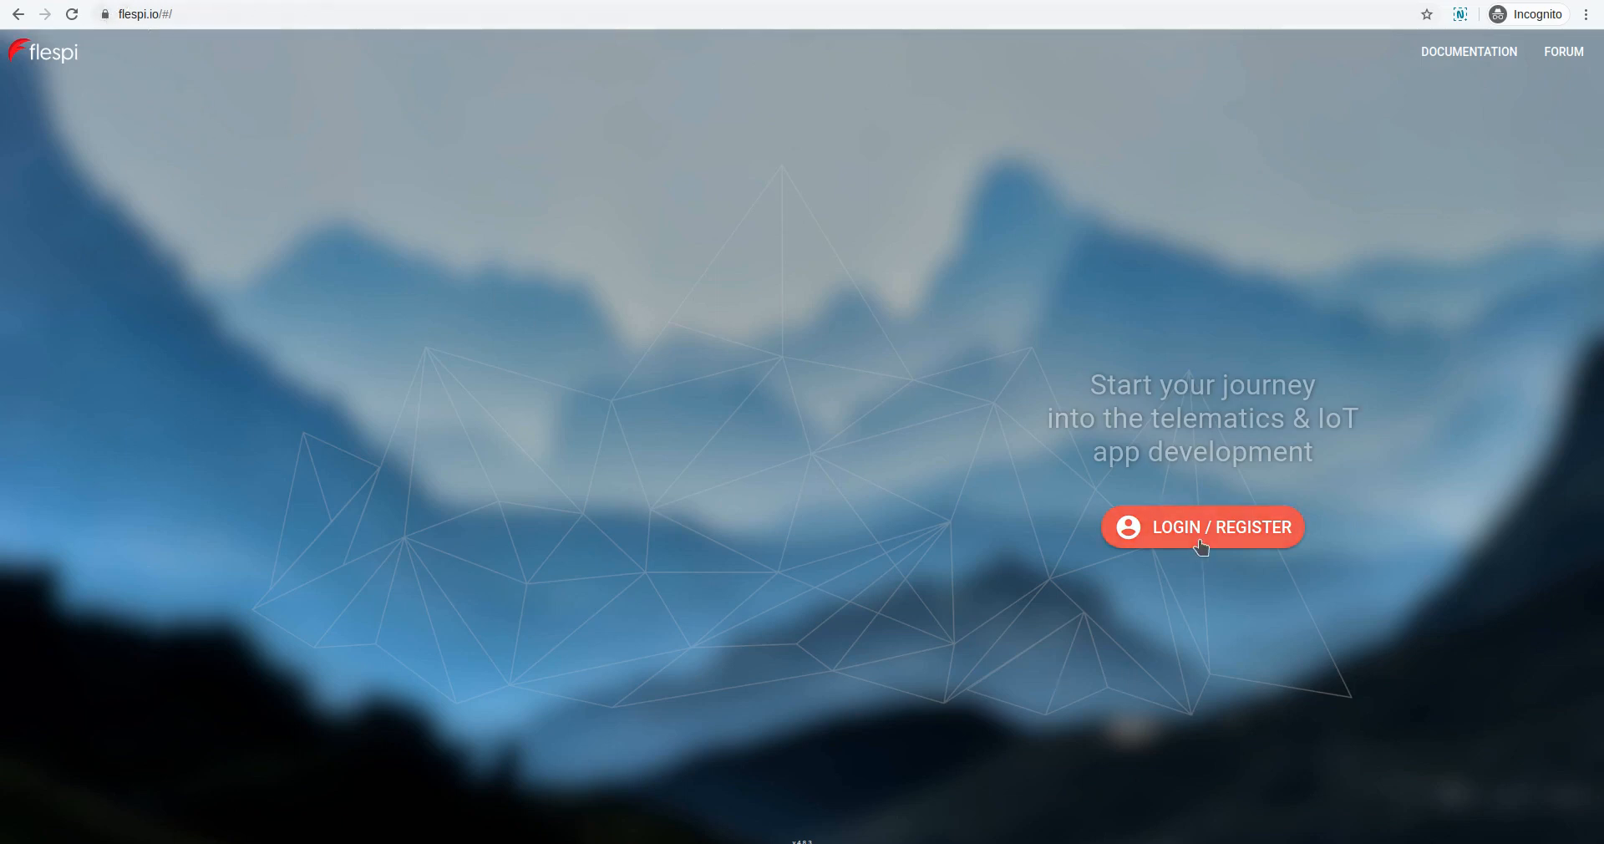
- Log in to flespi with the saved token and open the empty Telematics Hub Channels list
click(1202, 528)
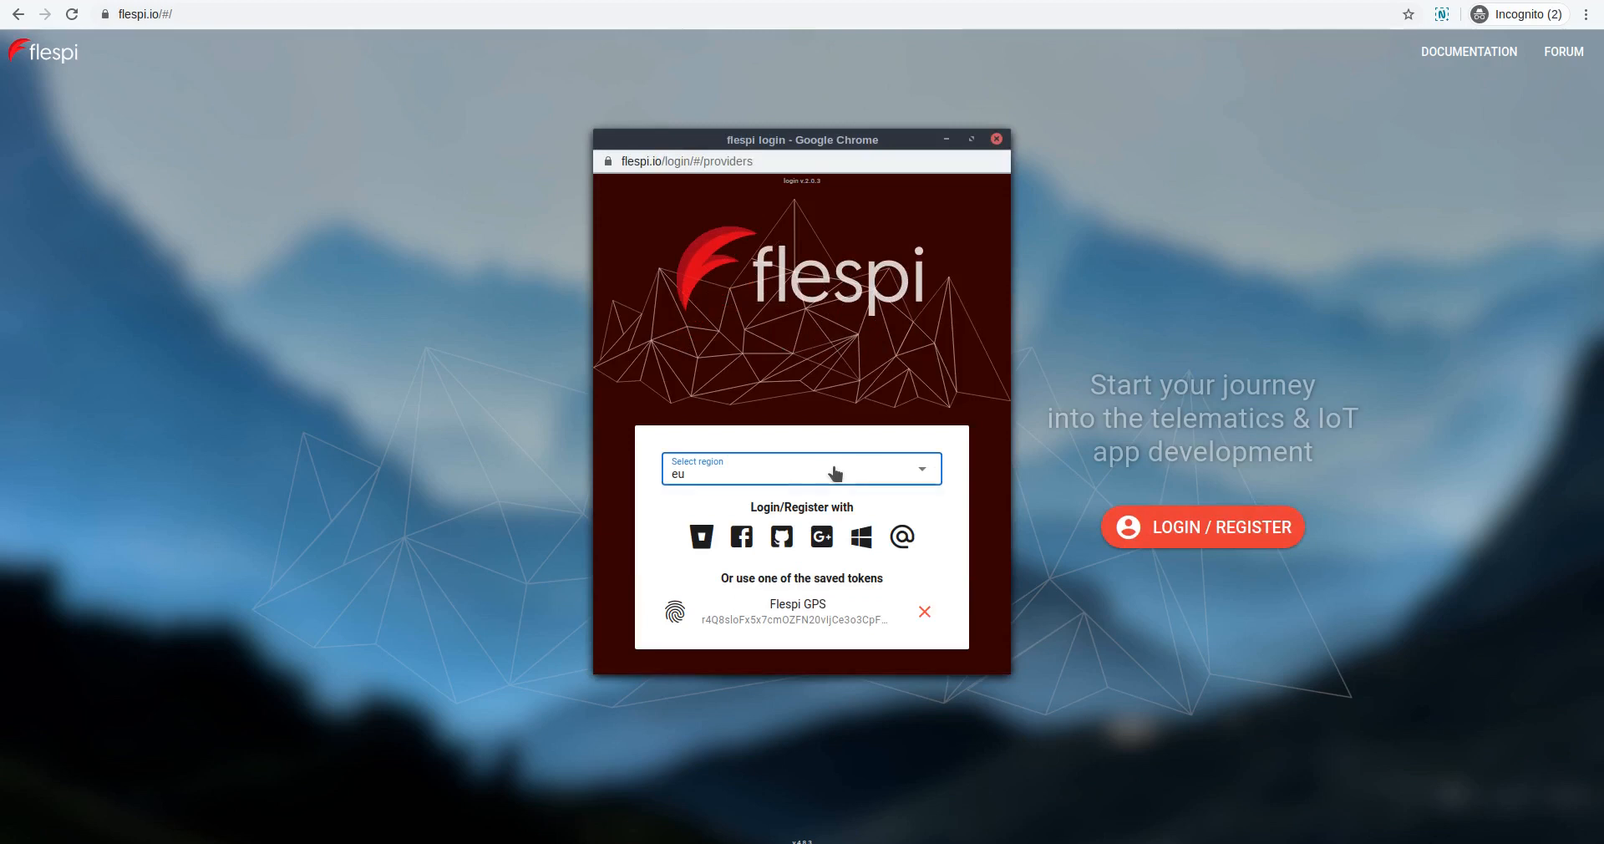
mouse_move(821, 545)
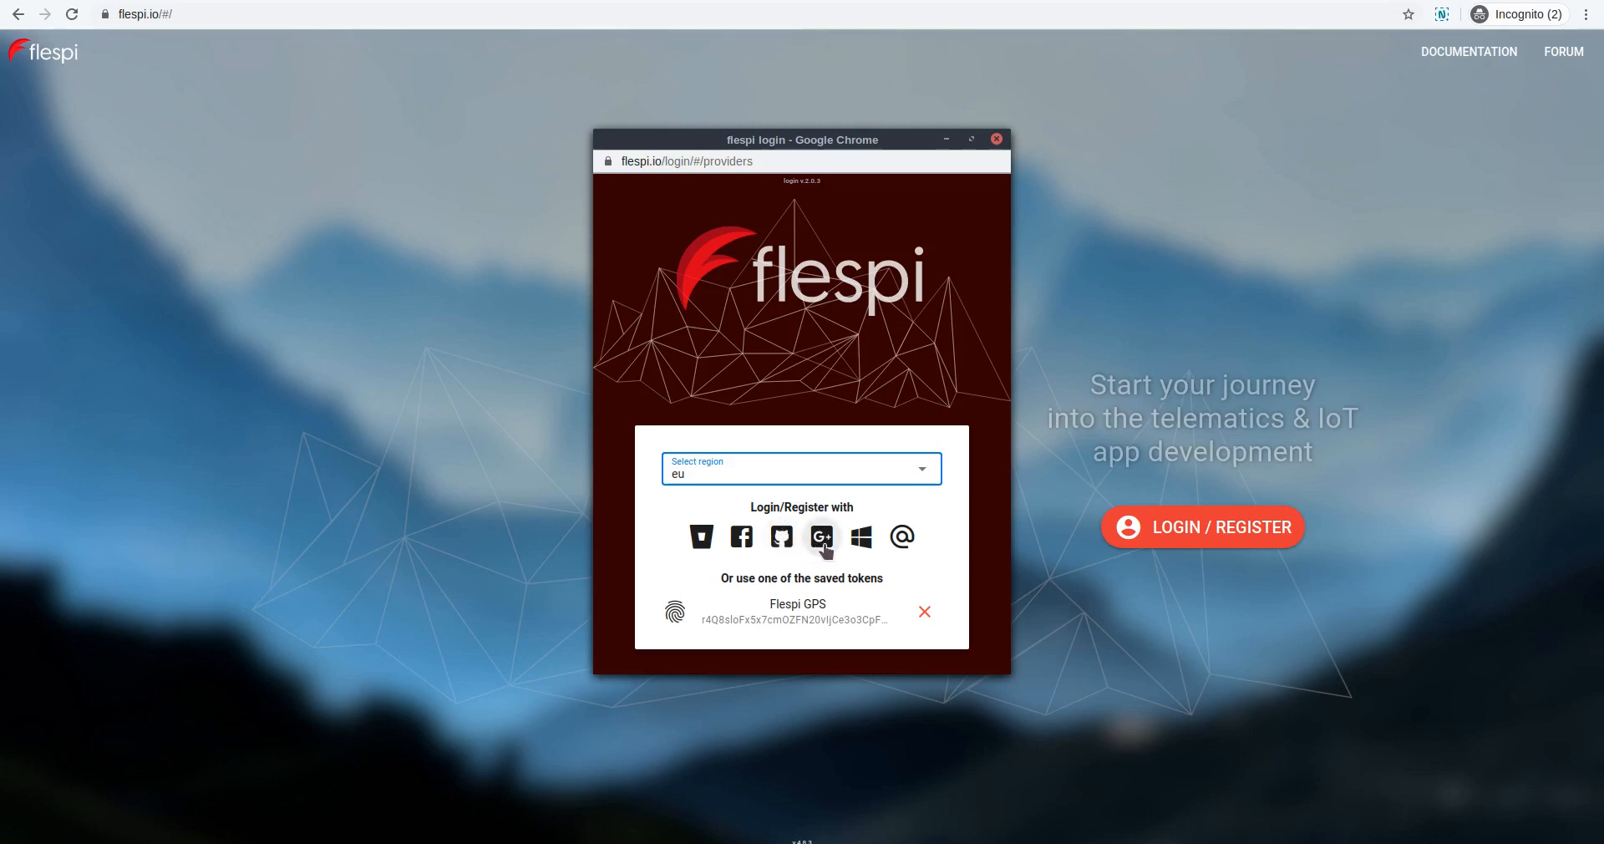
mouse_move(808, 621)
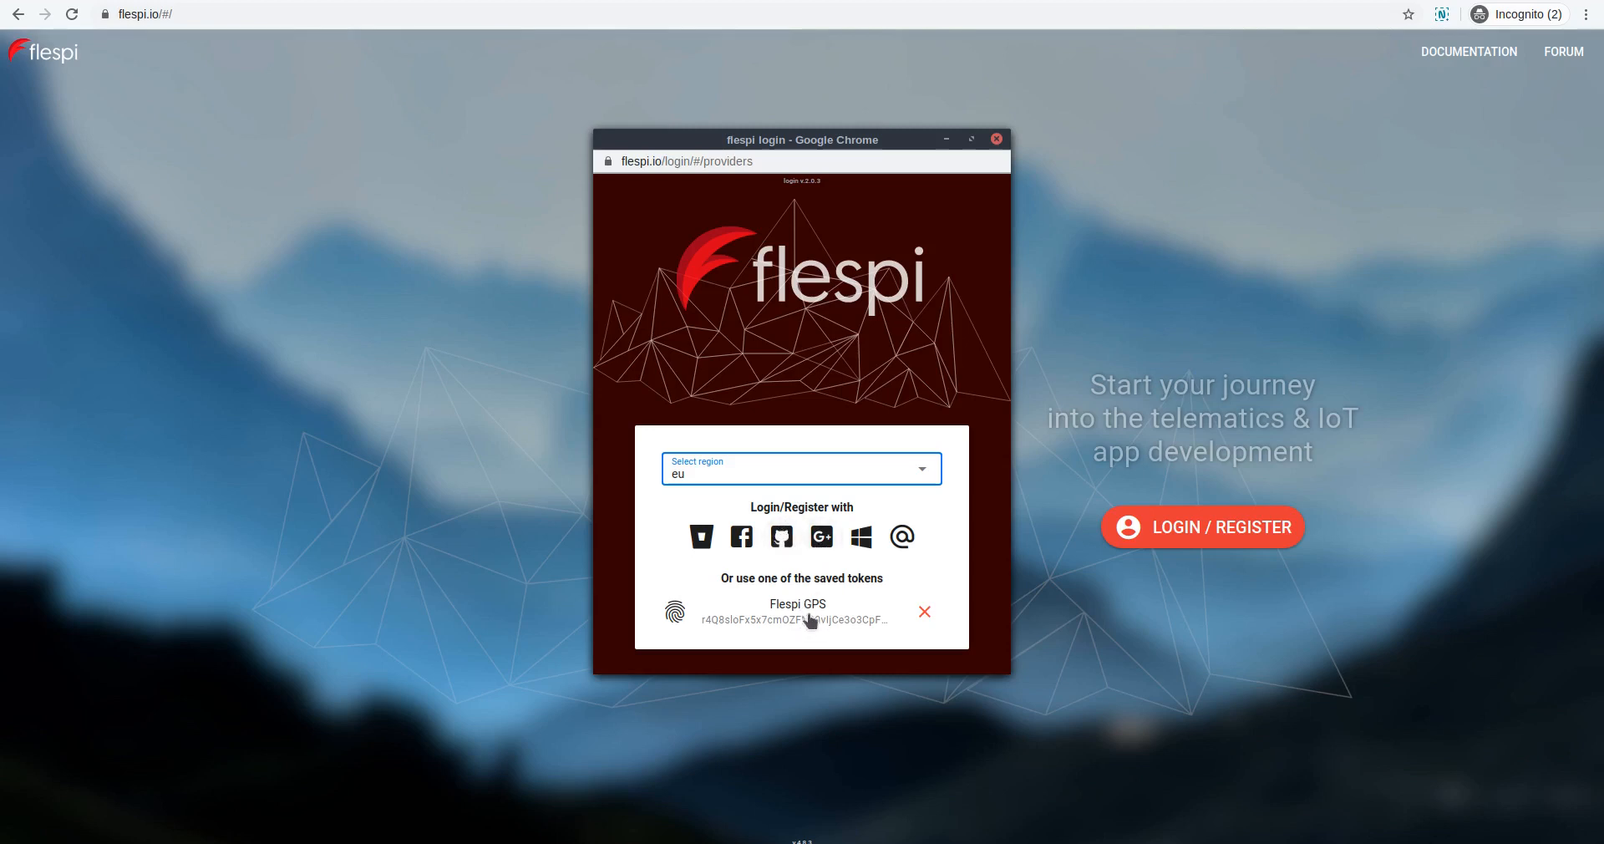
click(797, 611)
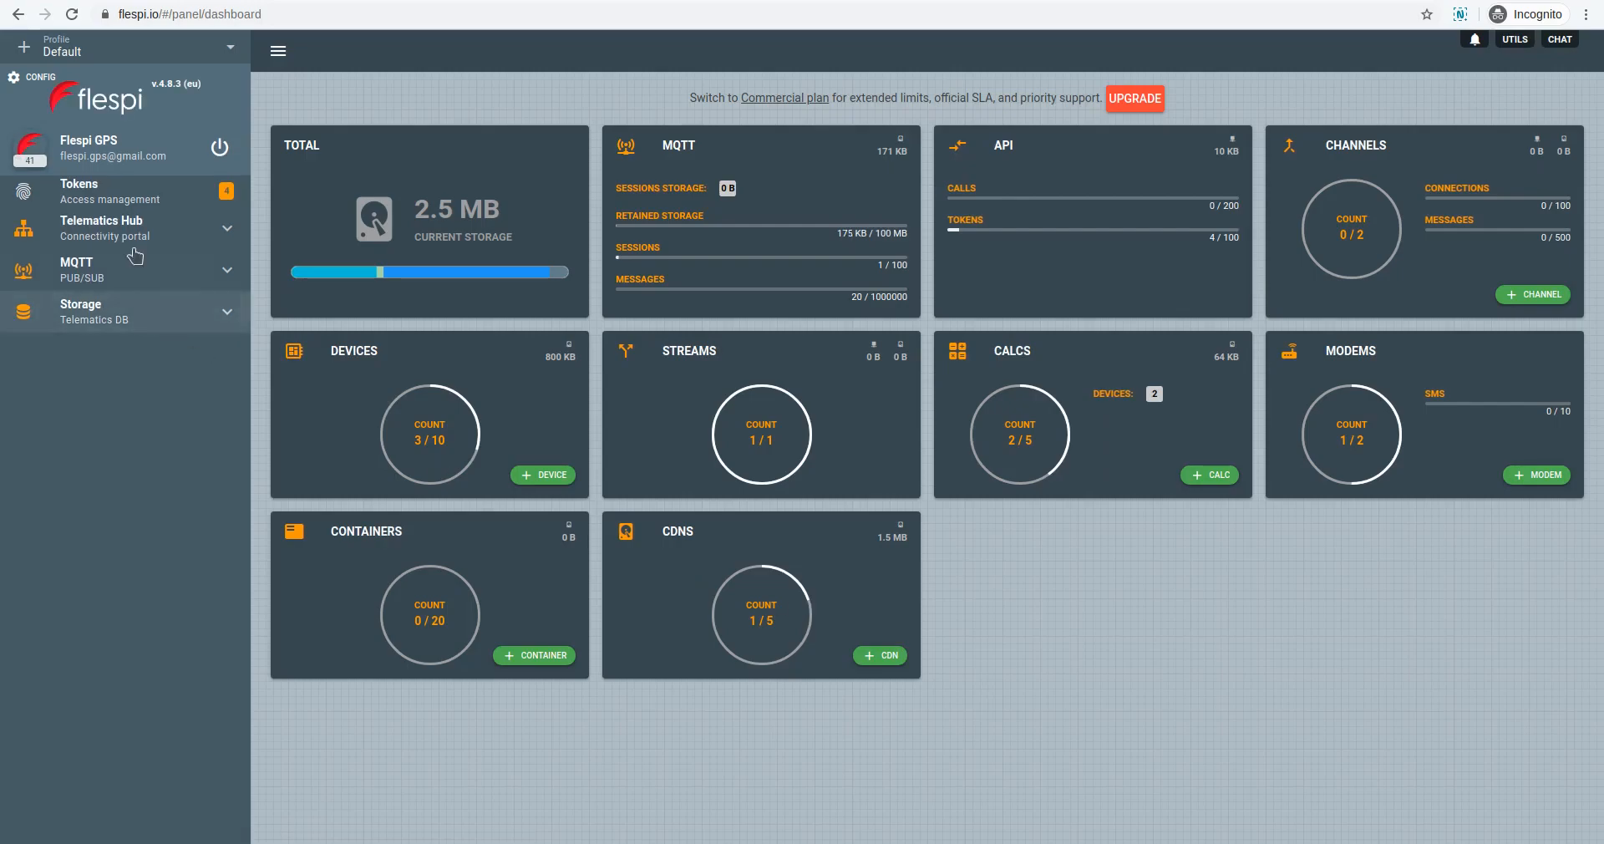
click(101, 227)
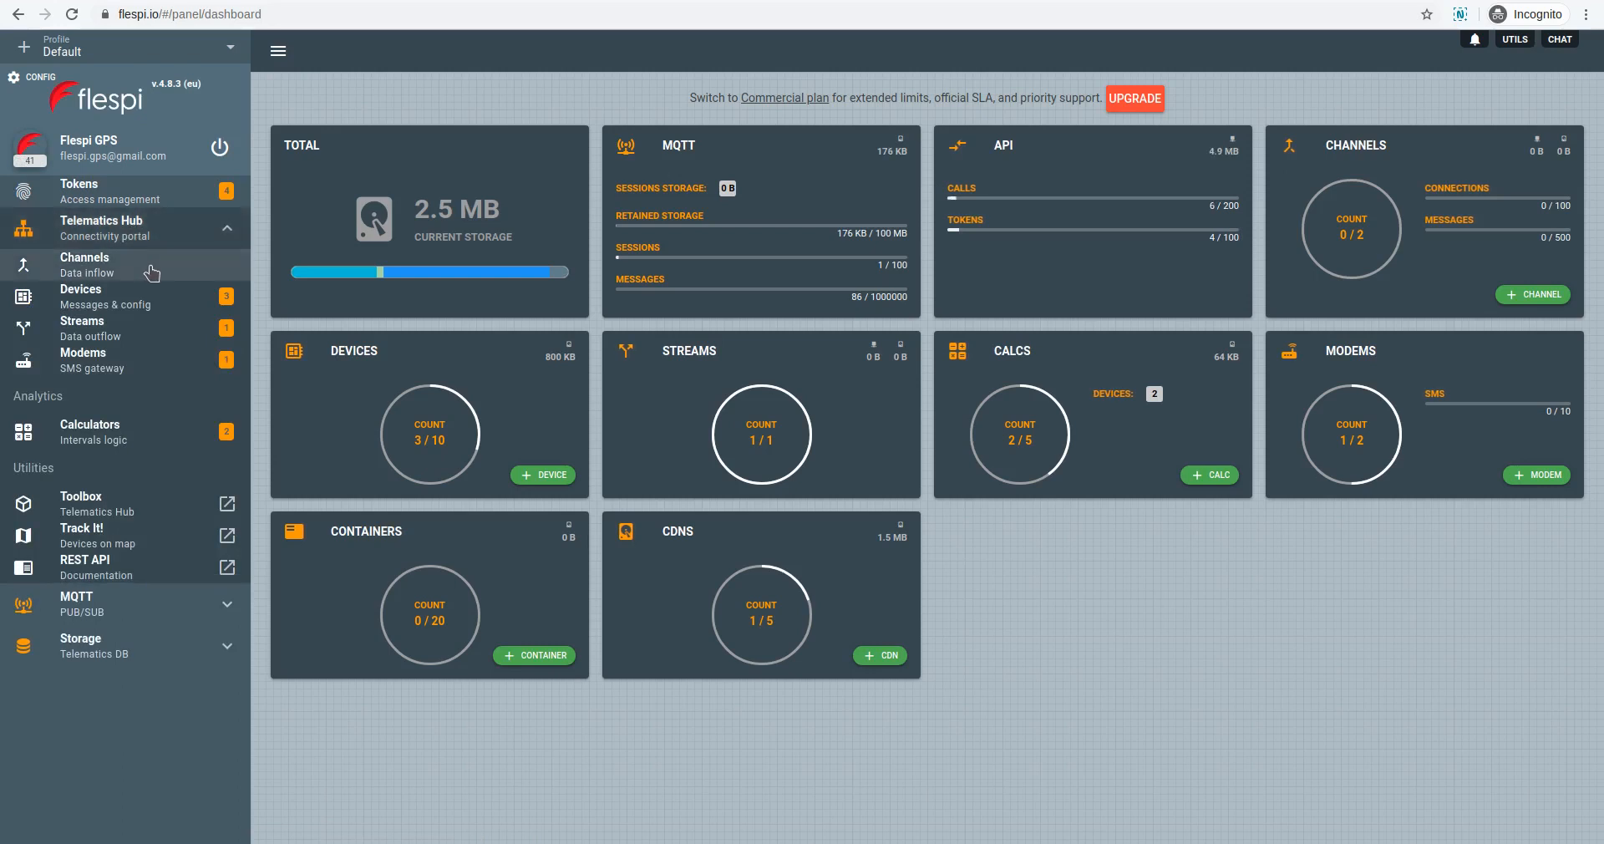
click(85, 264)
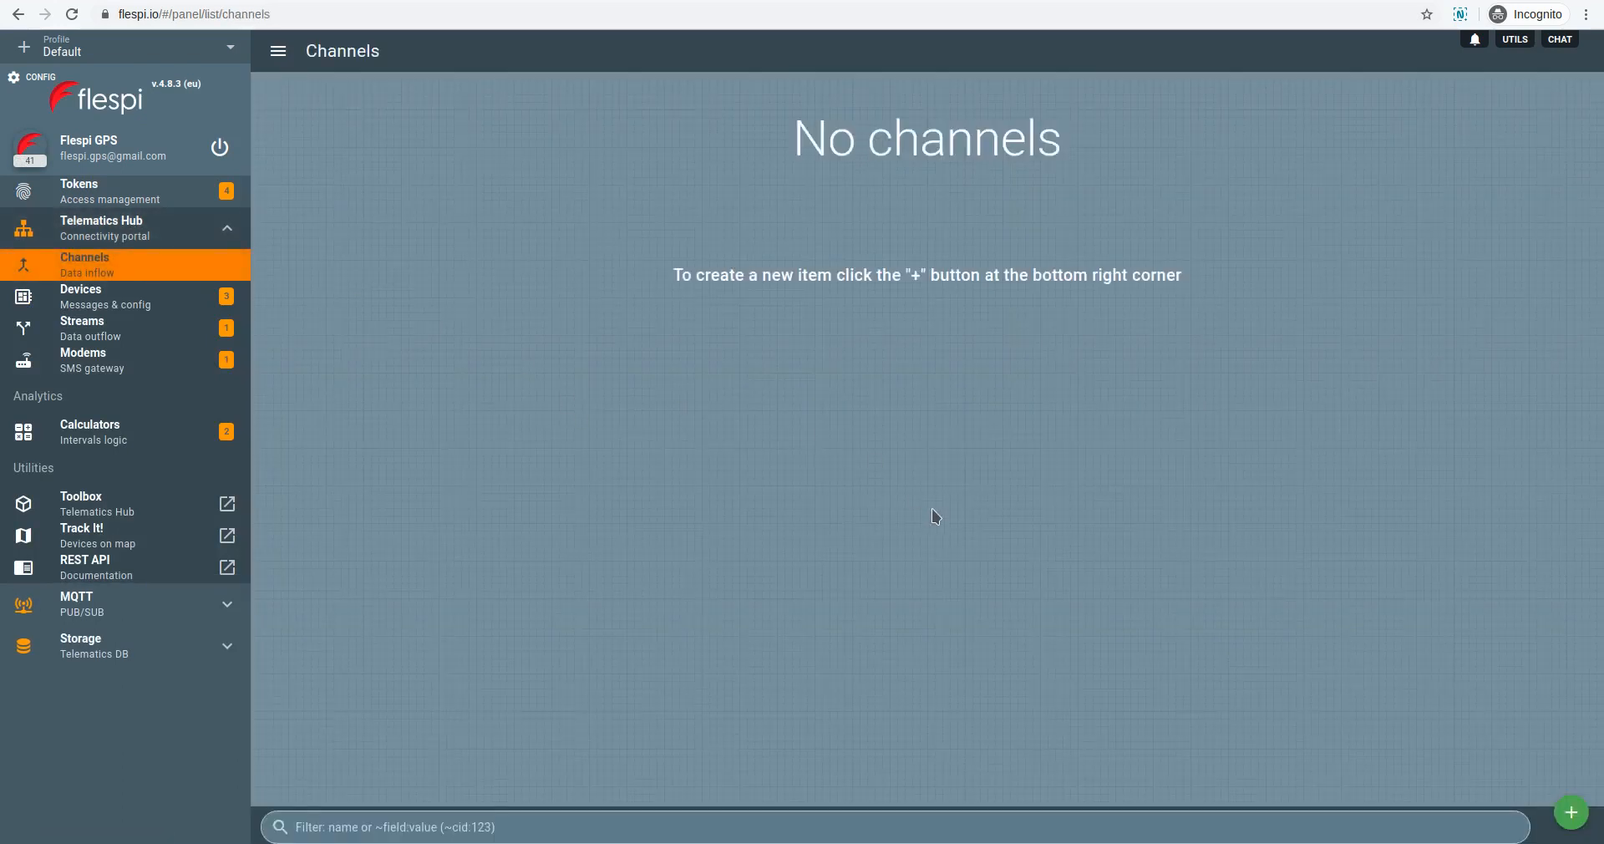
mouse_move(1572, 812)
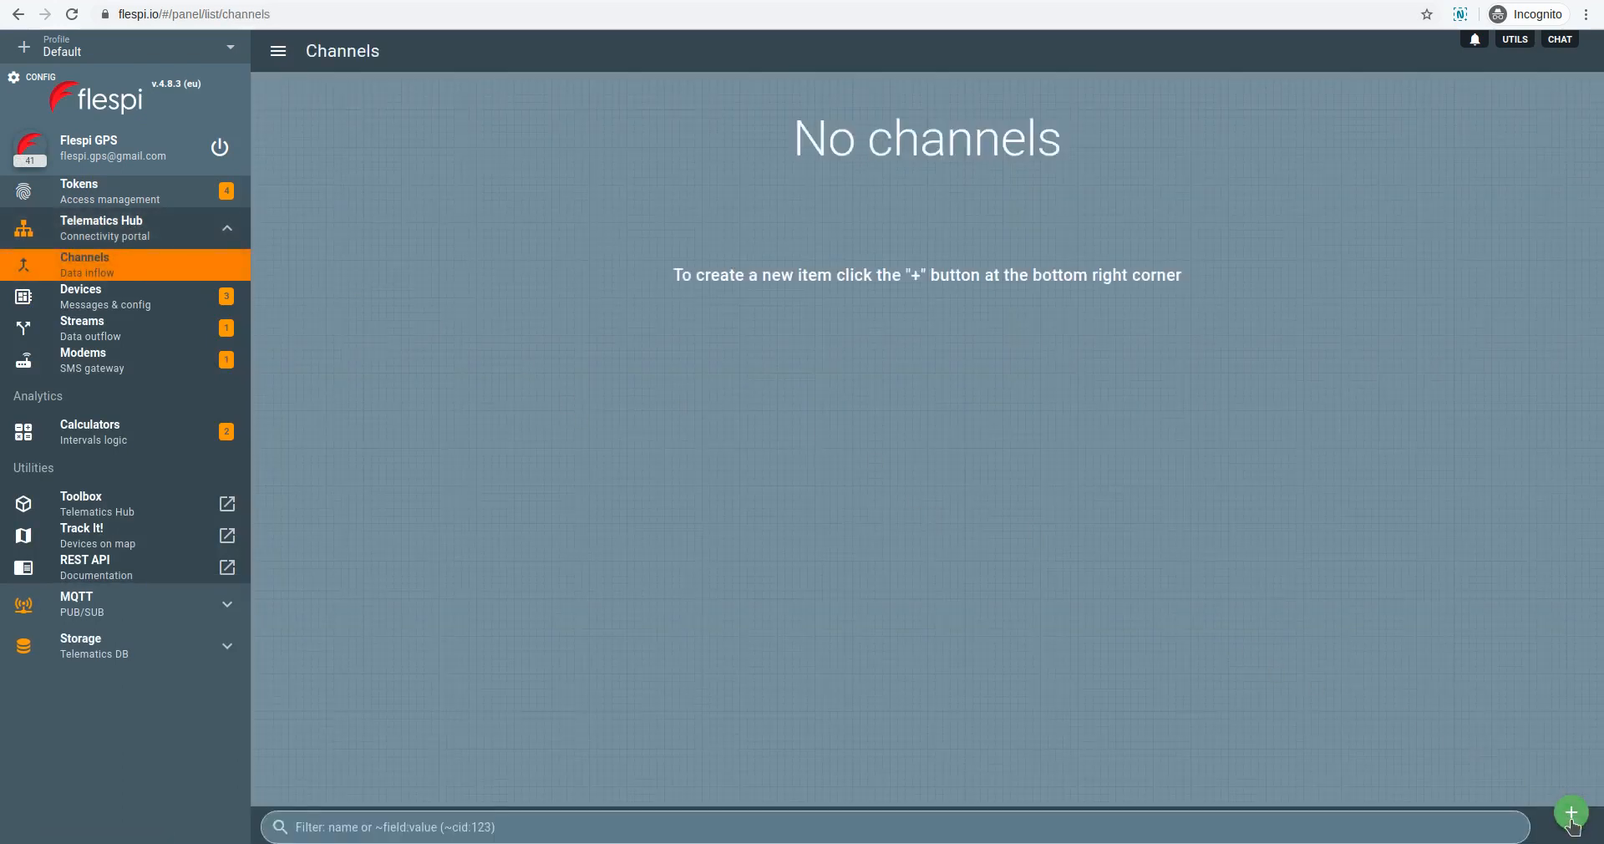
- Fill a new channel form with name new_teltonika_channel and protocol teltonika
click(1570, 811)
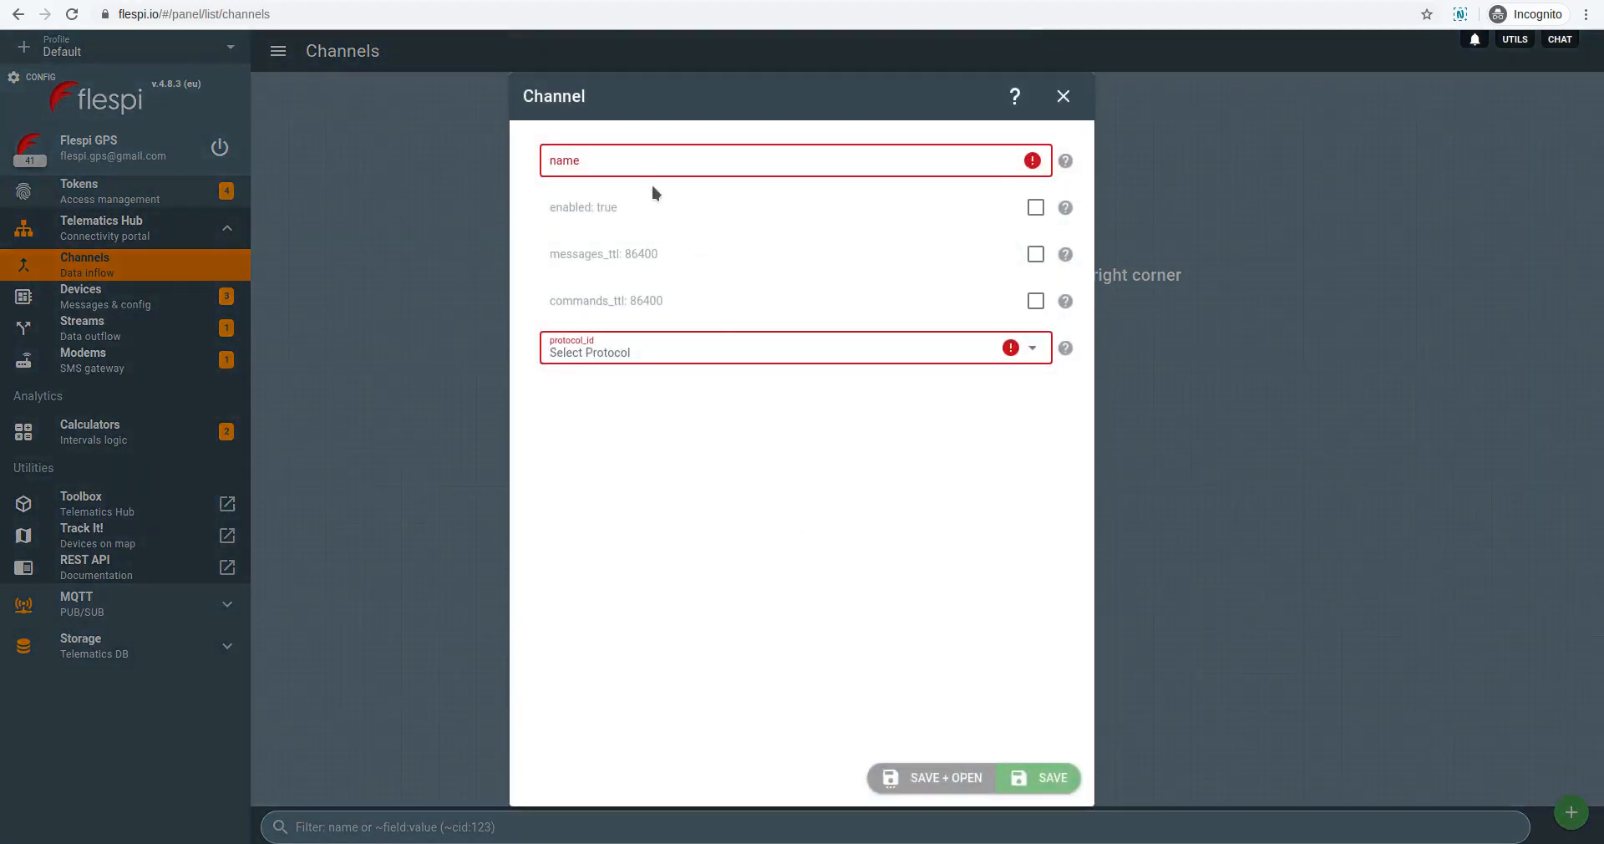
text(new)
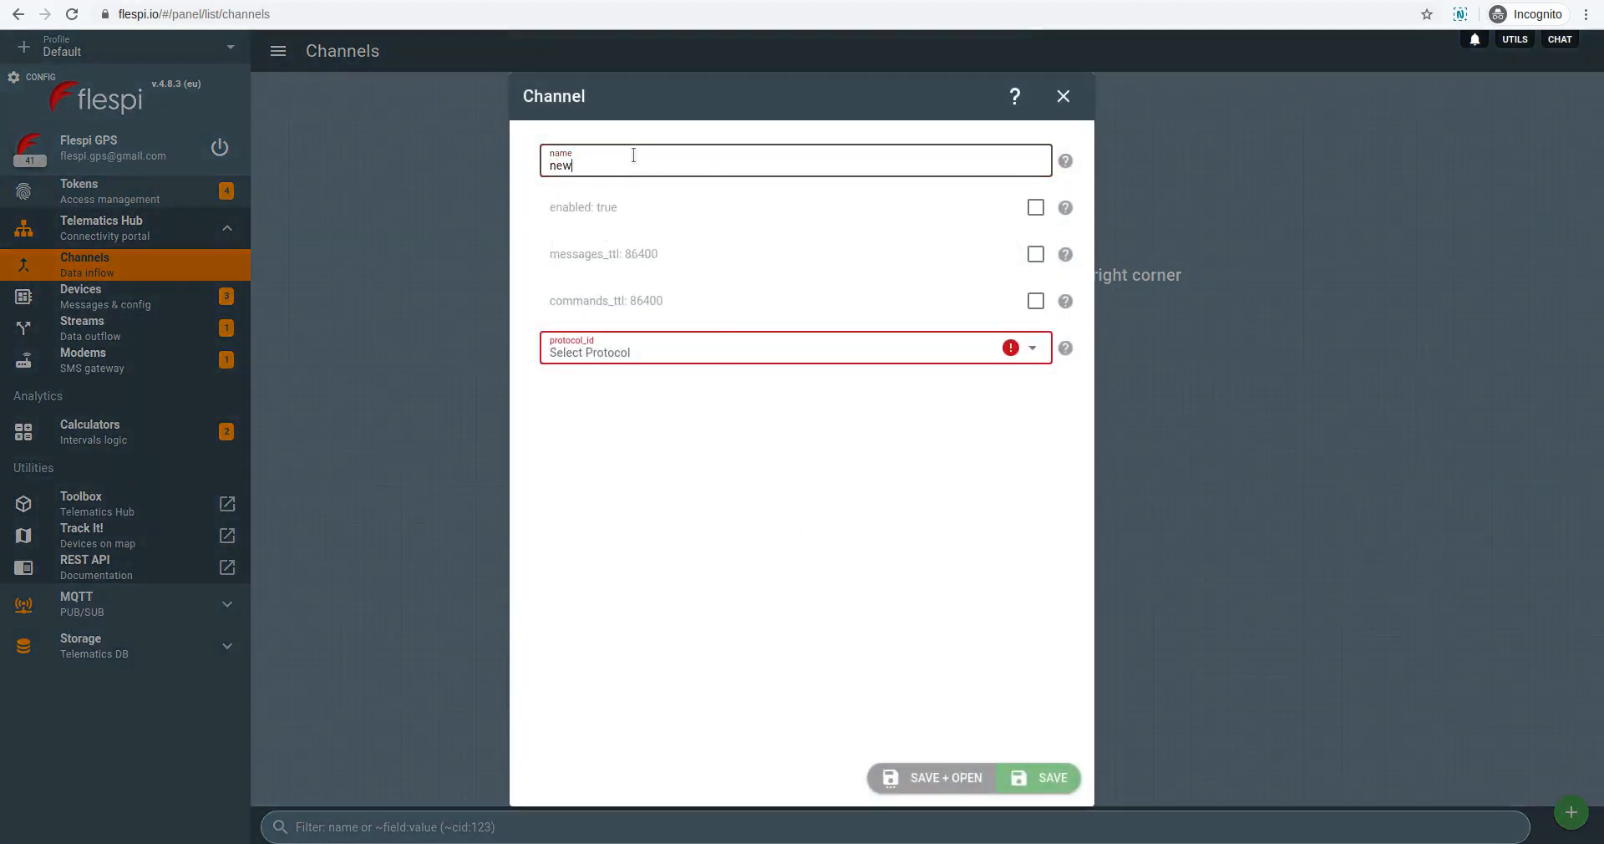
text(_teltonika_chann)
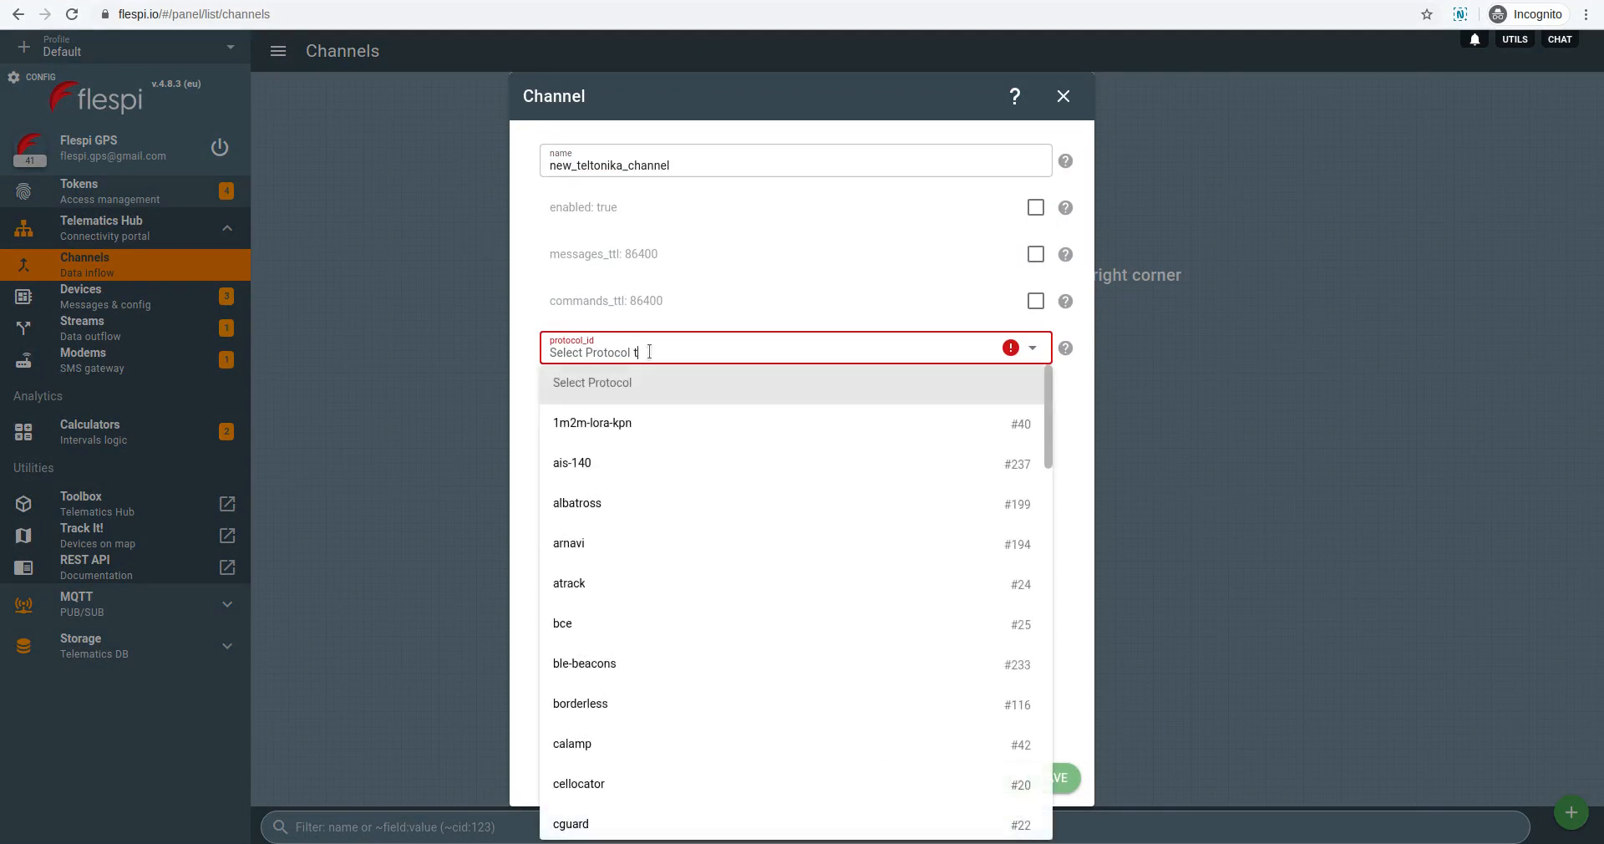
text(el)
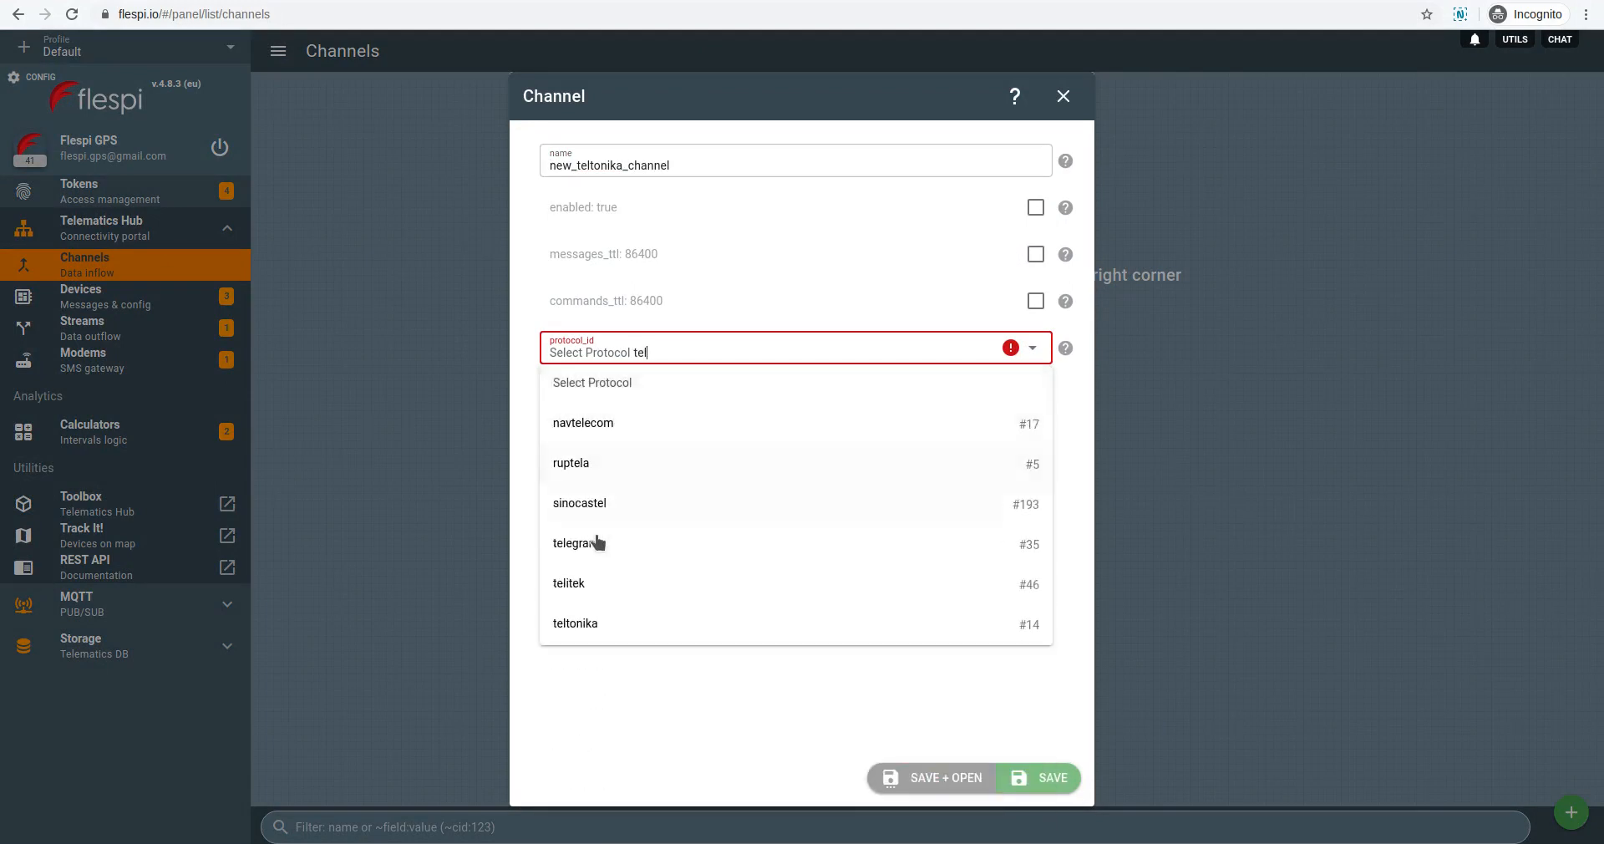
click(575, 623)
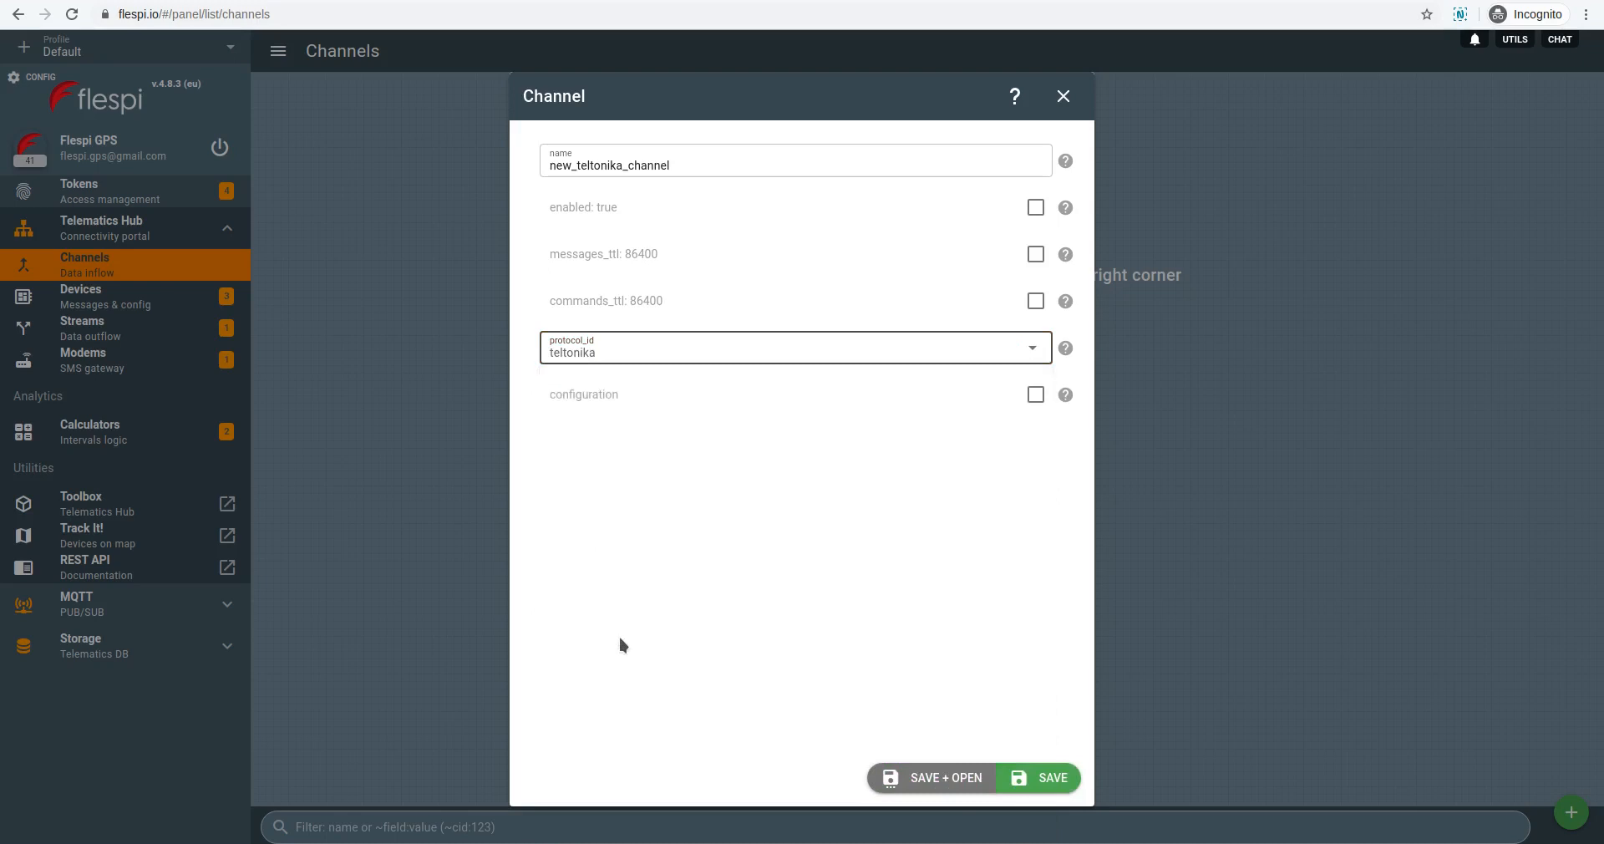
- Save new_teltonika_channel and confirm its card appears in the channels list
click(1052, 778)
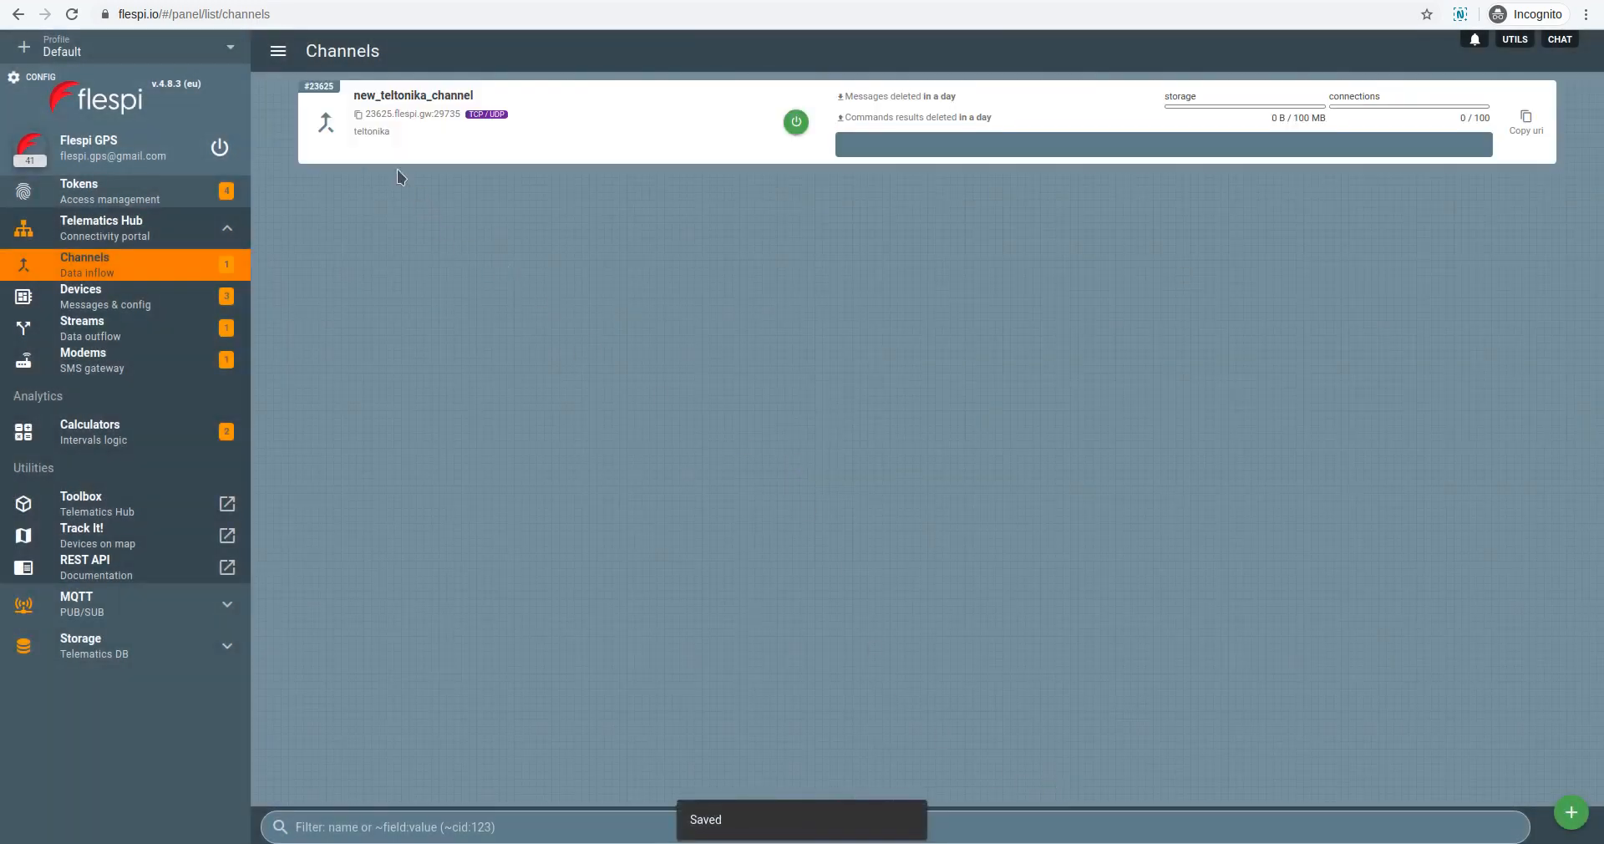
mouse_move(377, 132)
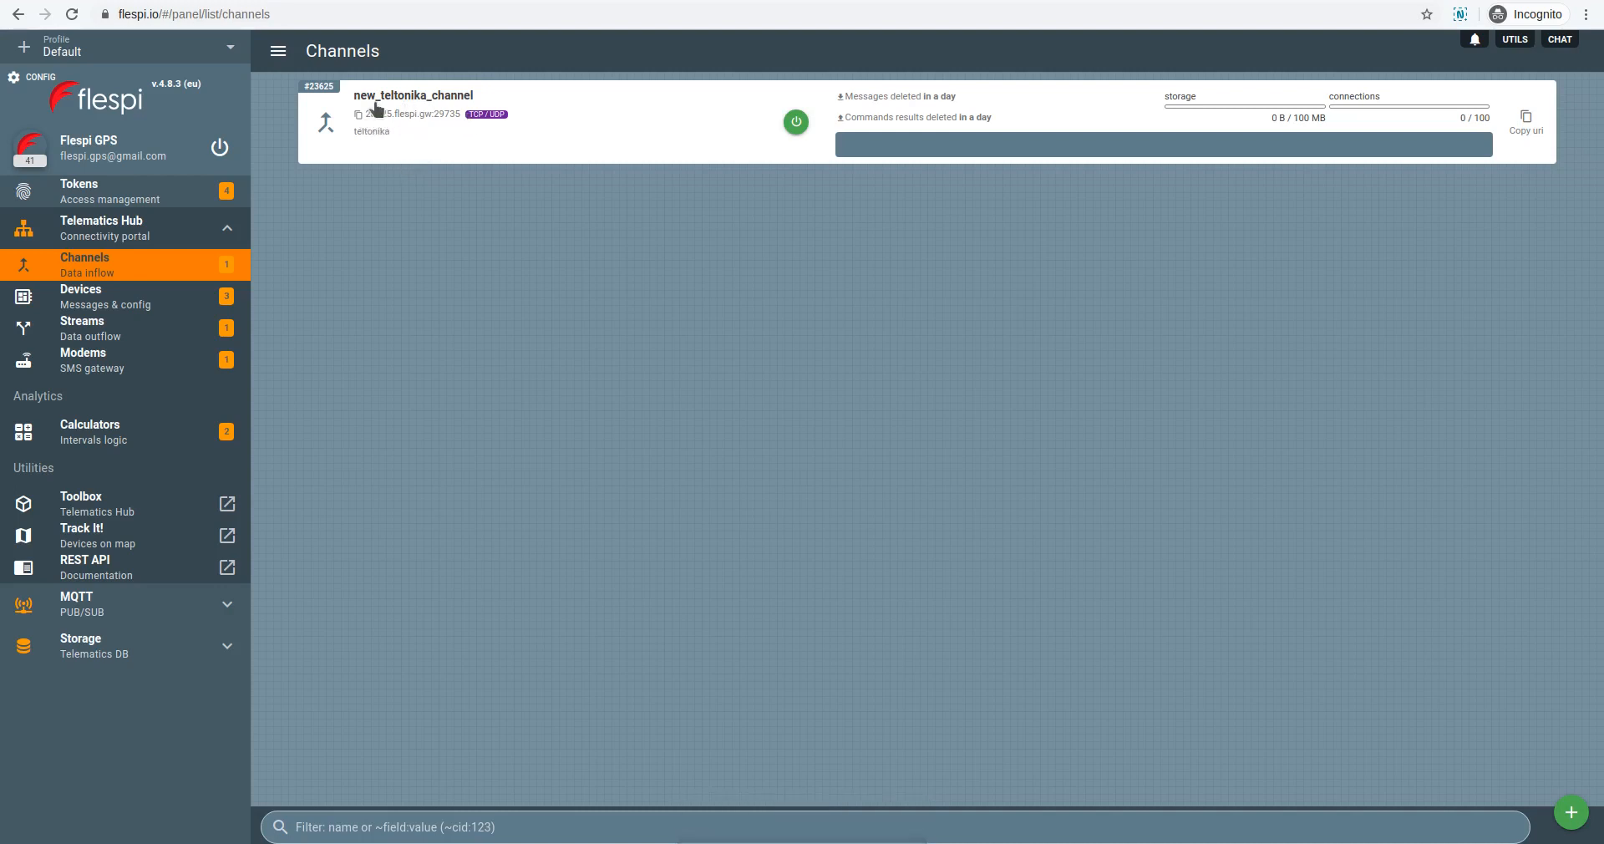
mouse_move(427, 134)
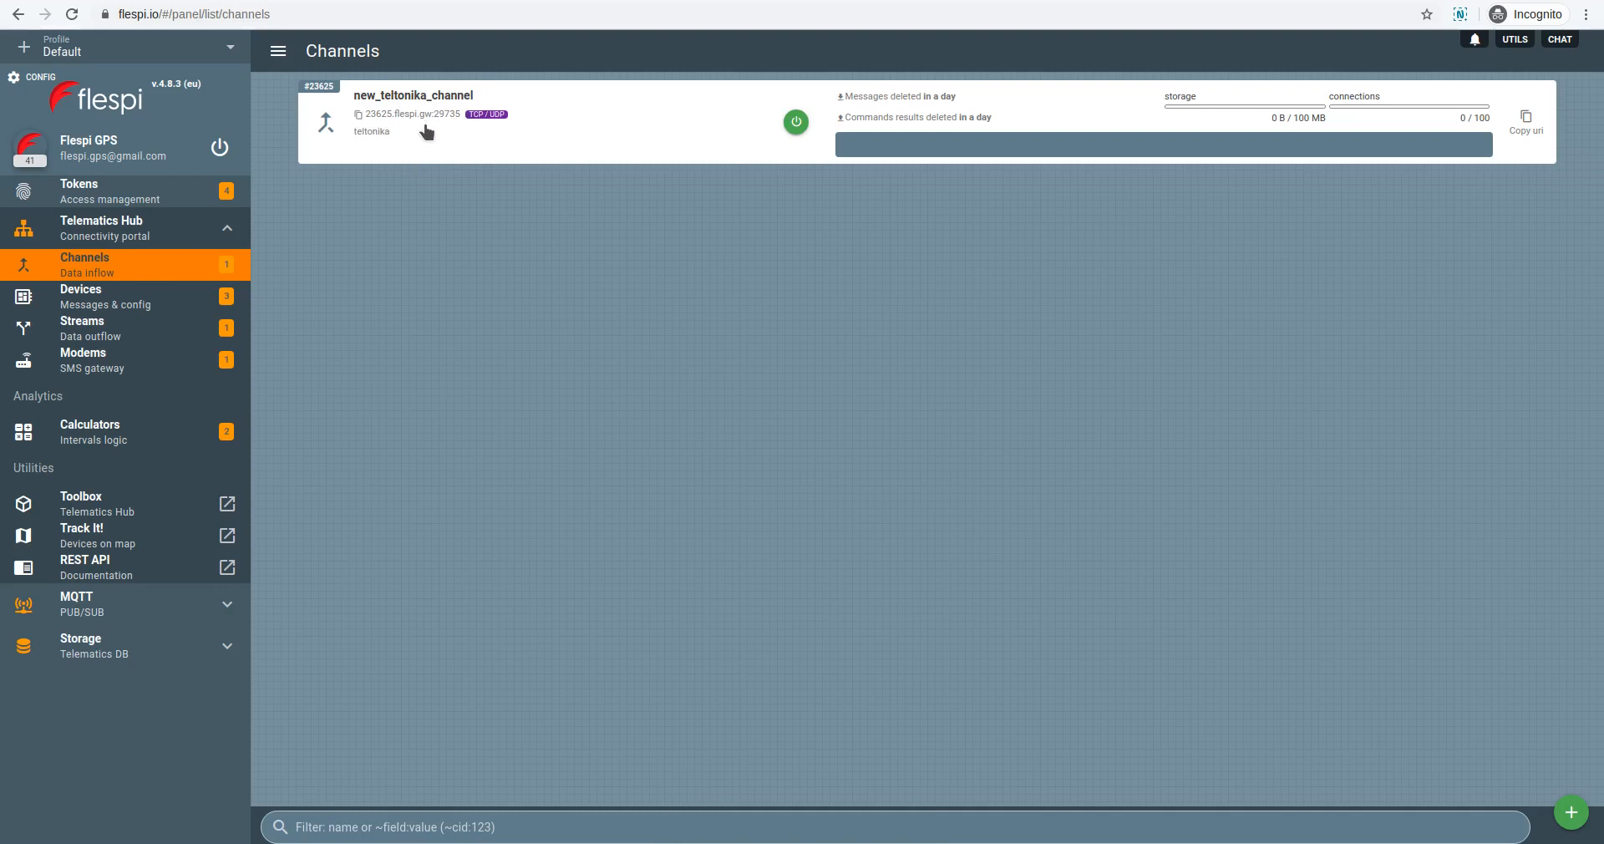
mouse_move(423, 132)
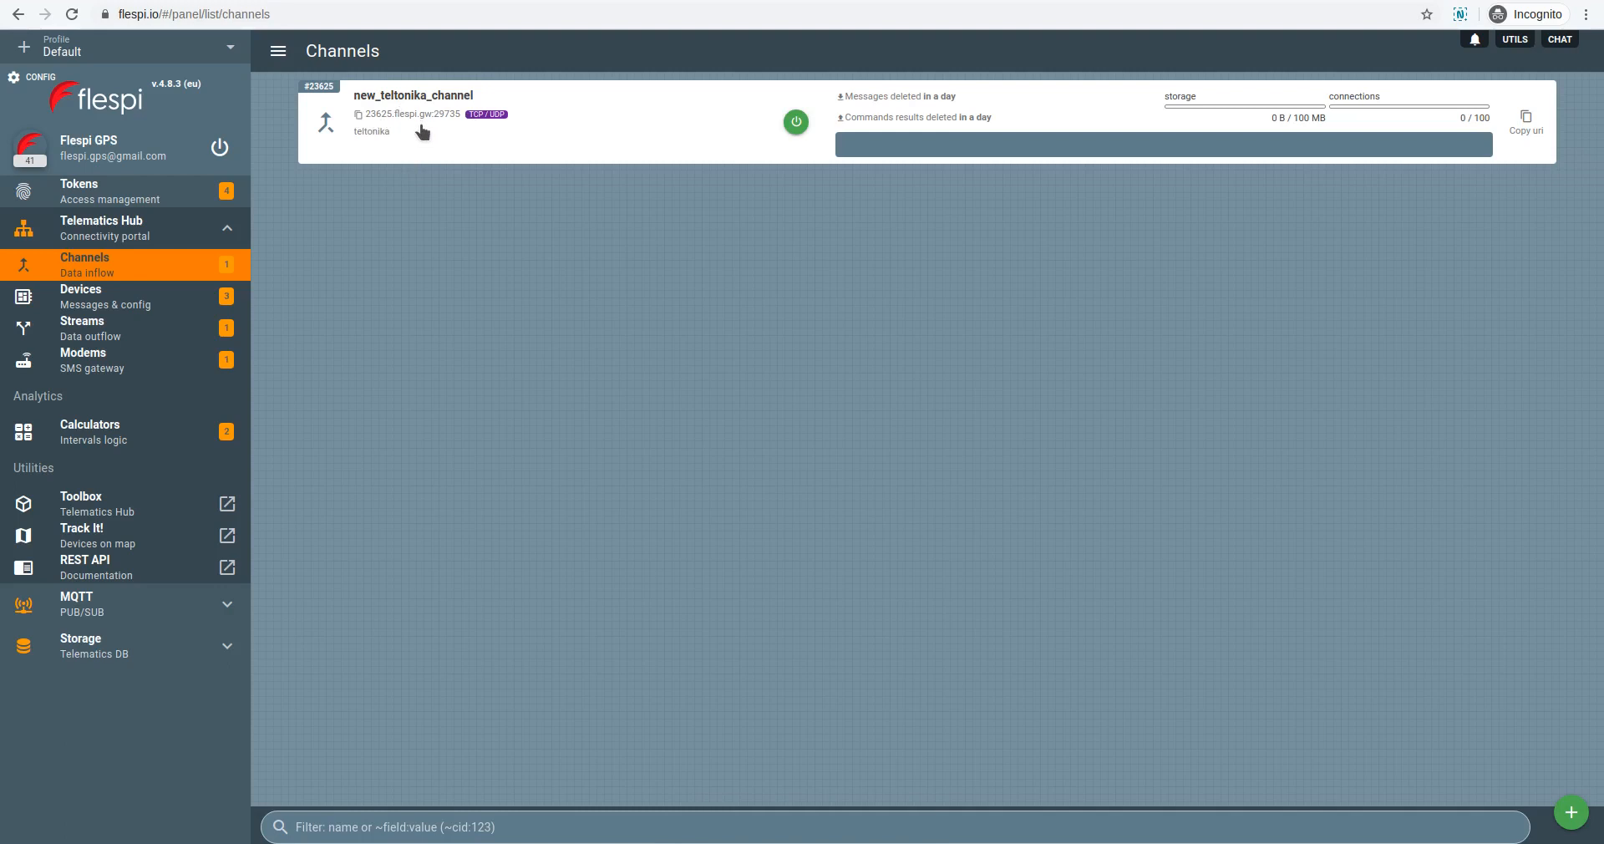
mouse_move(384, 125)
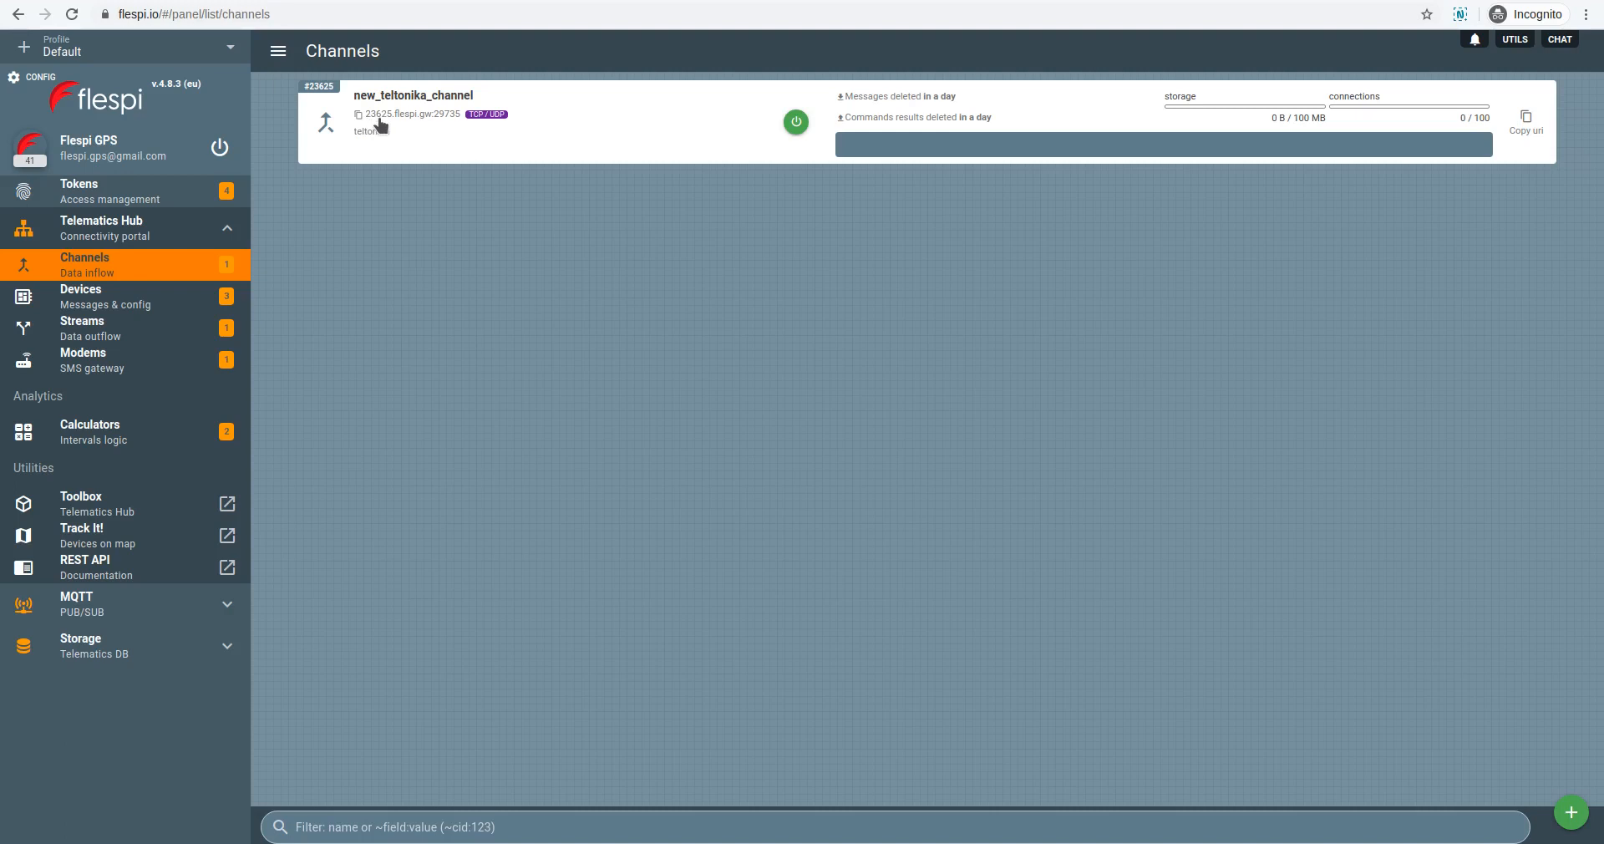
mouse_move(1101, 745)
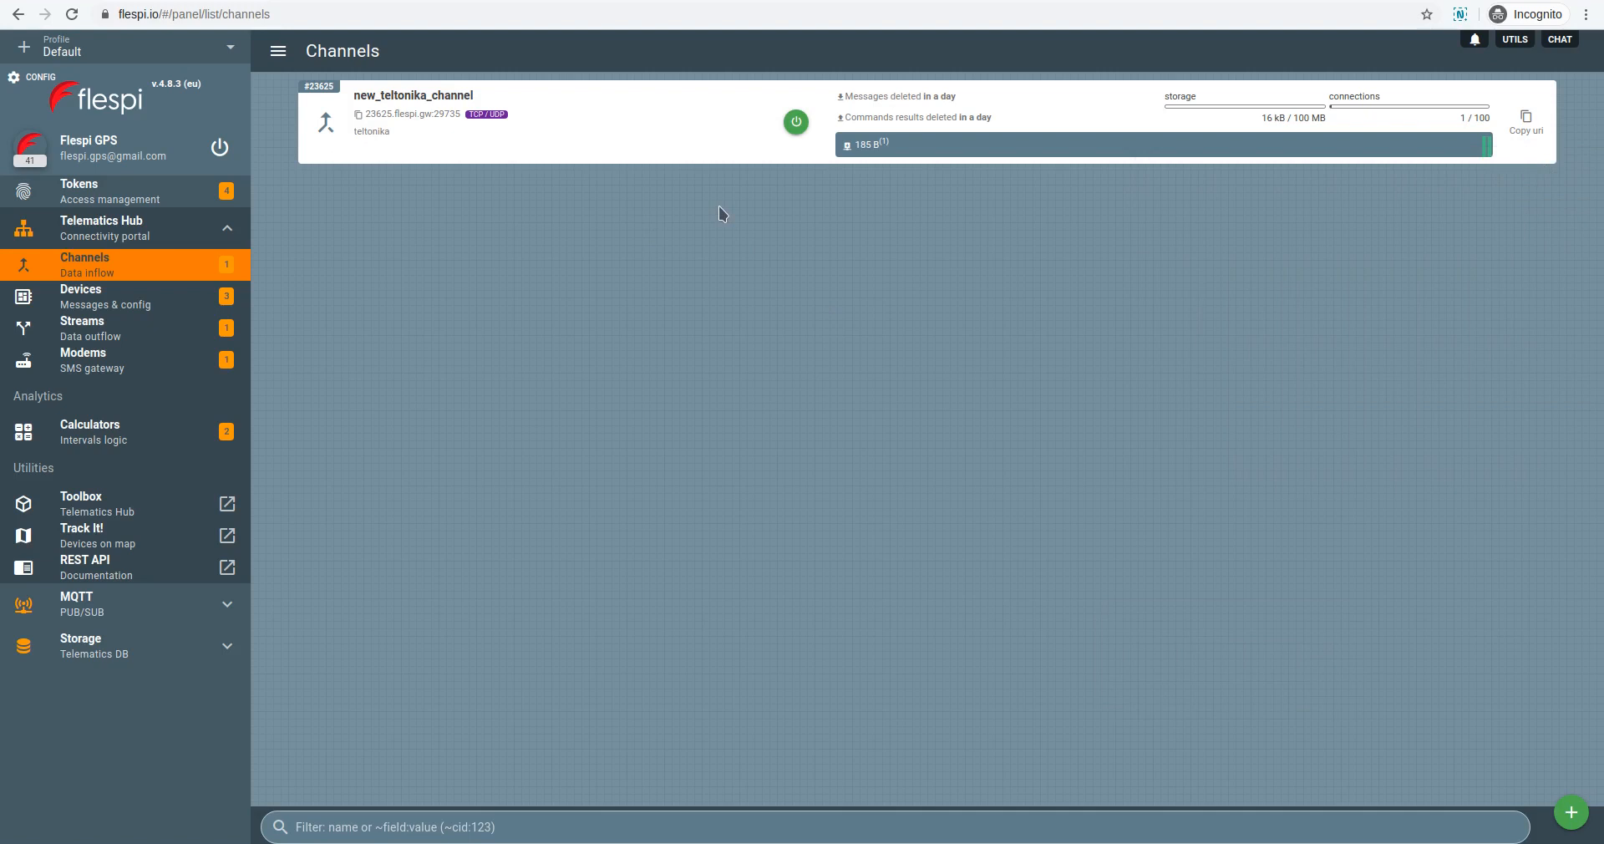
mouse_move(526, 165)
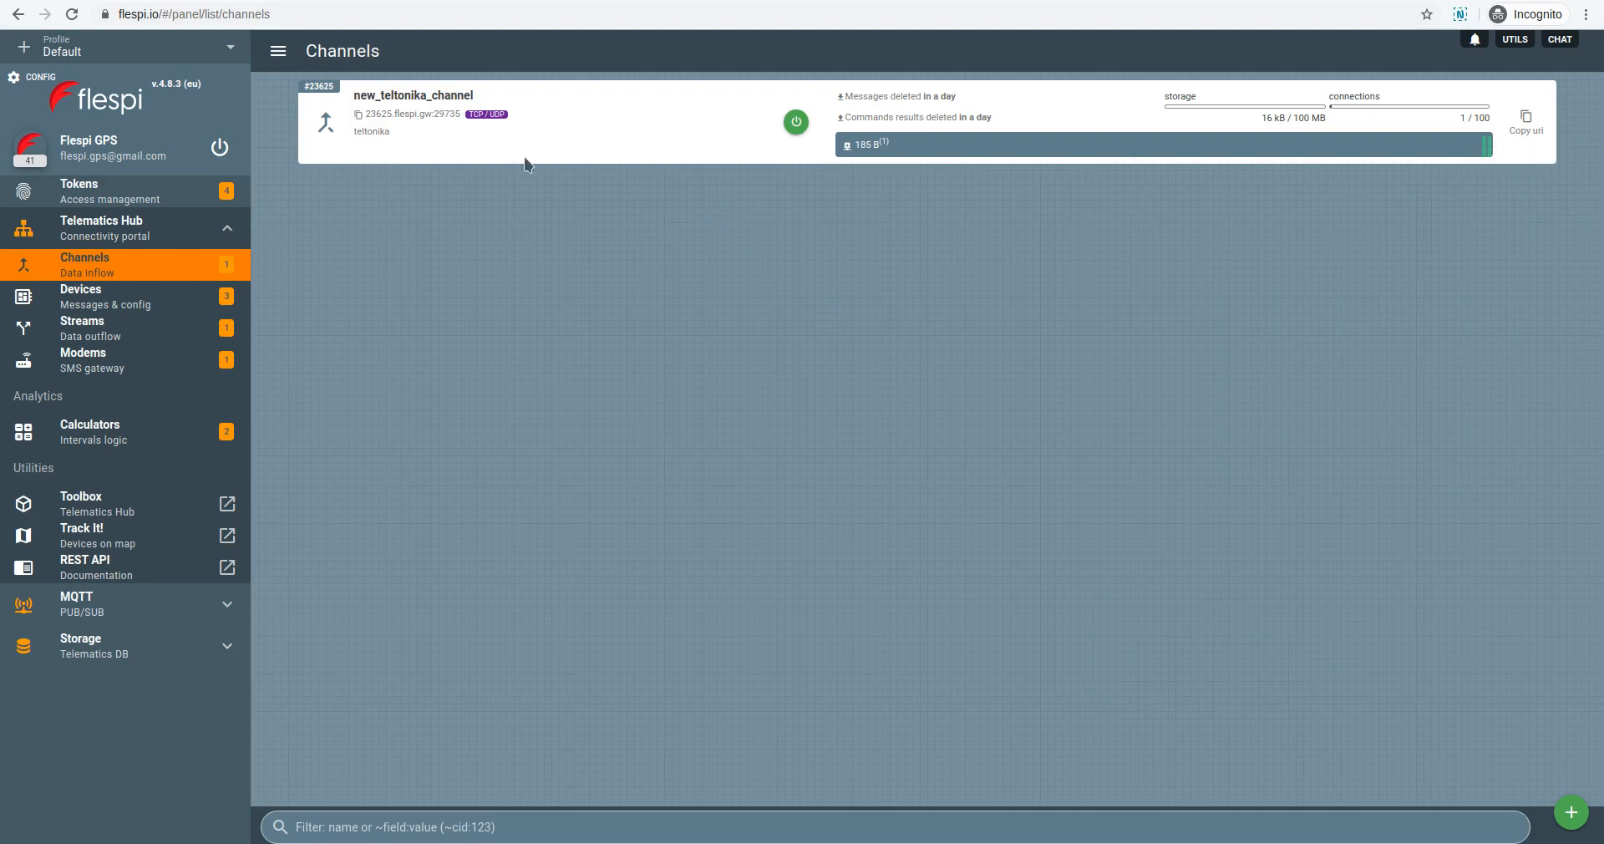
mouse_move(724, 227)
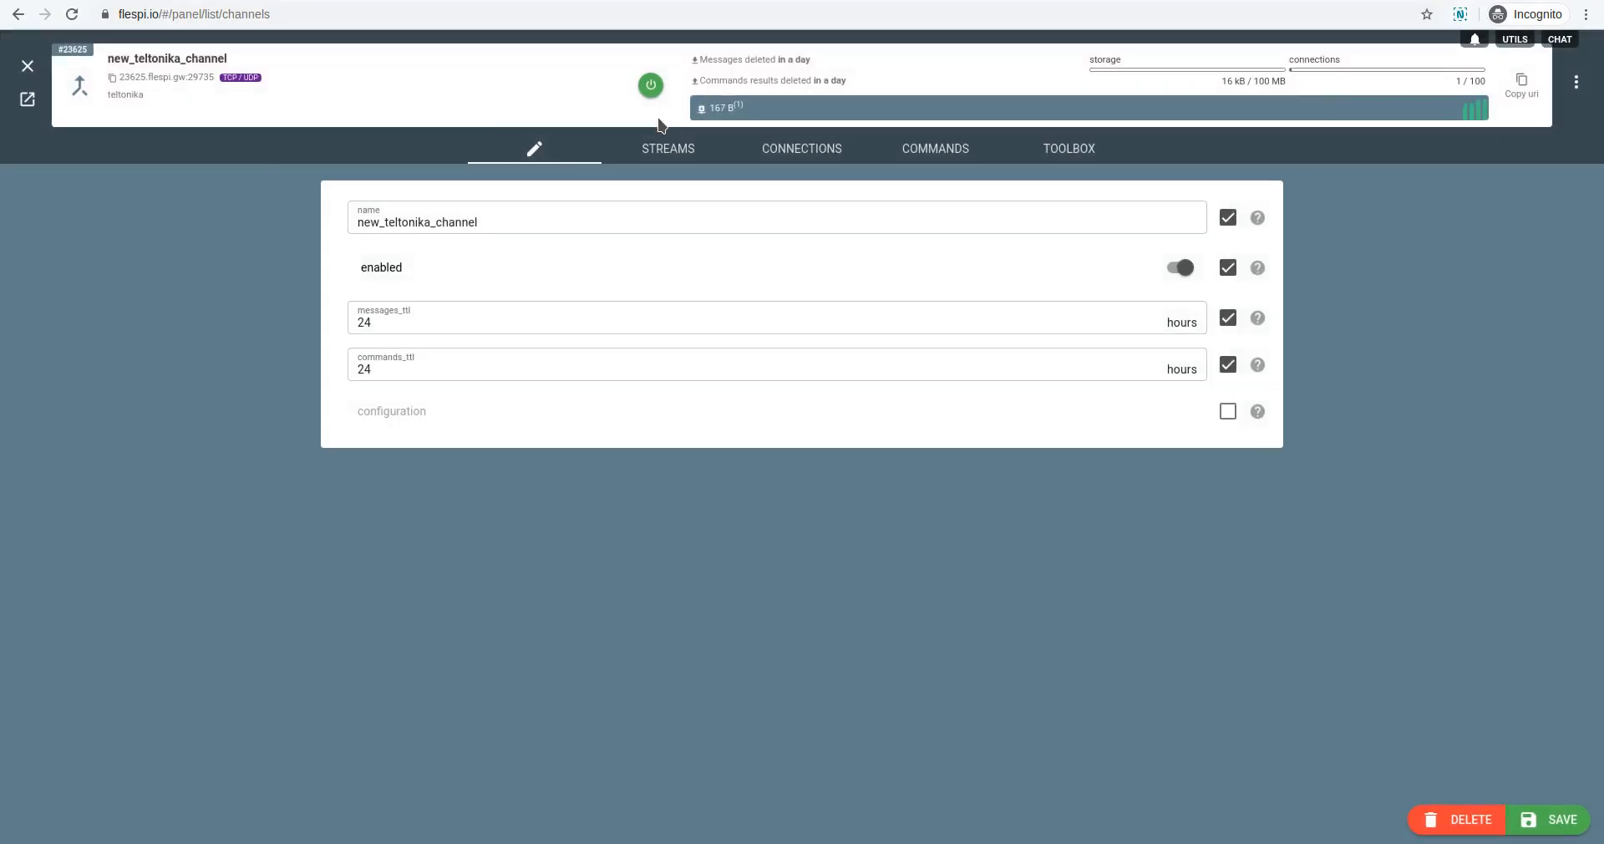
mouse_move(1003, 200)
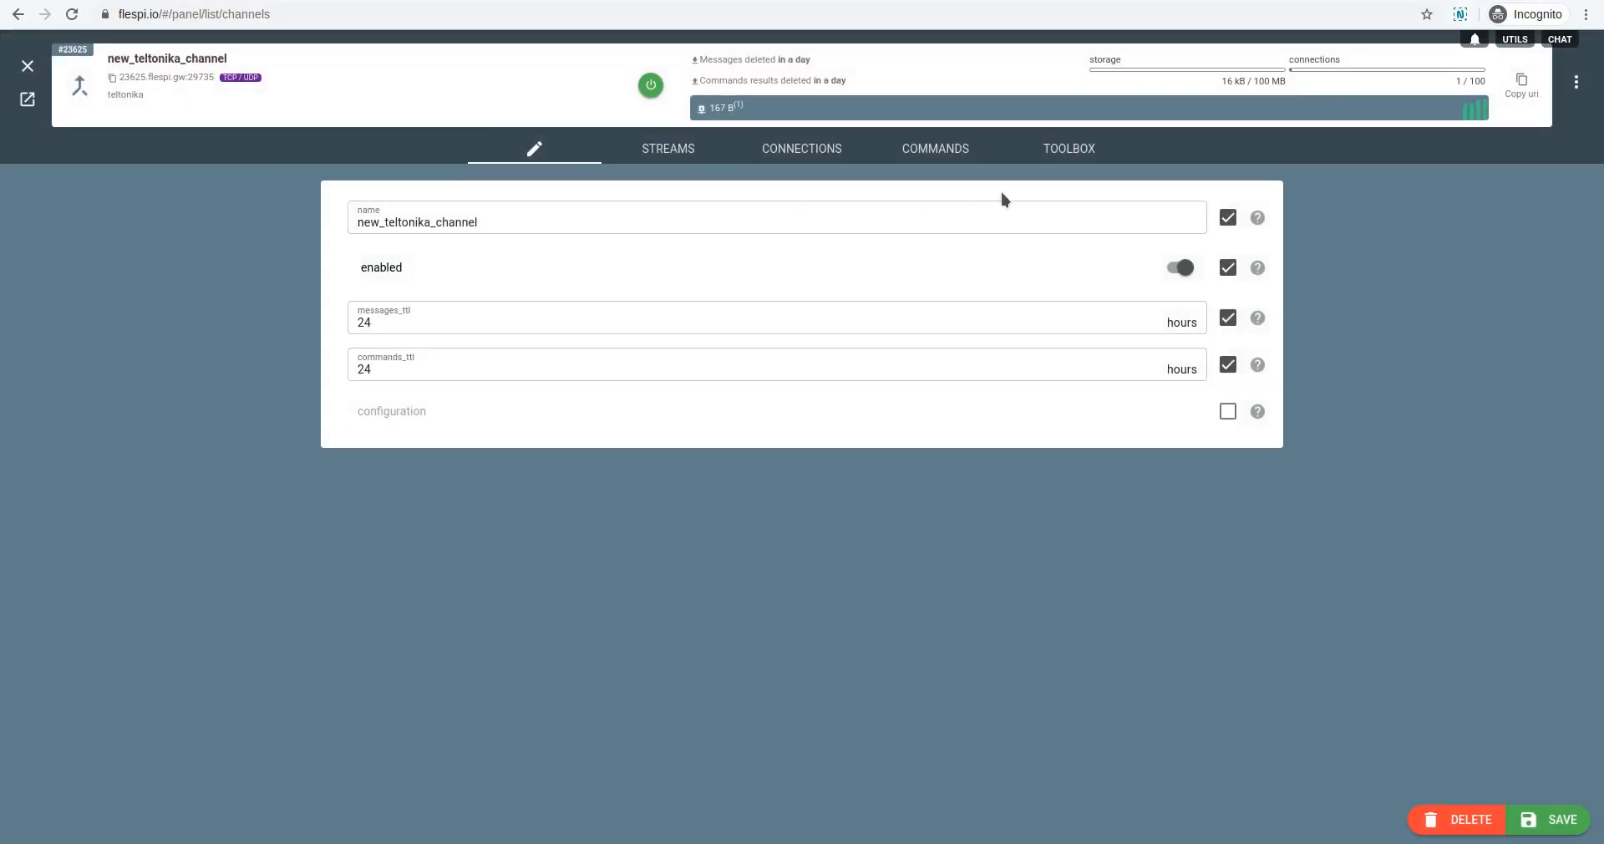
click(1069, 148)
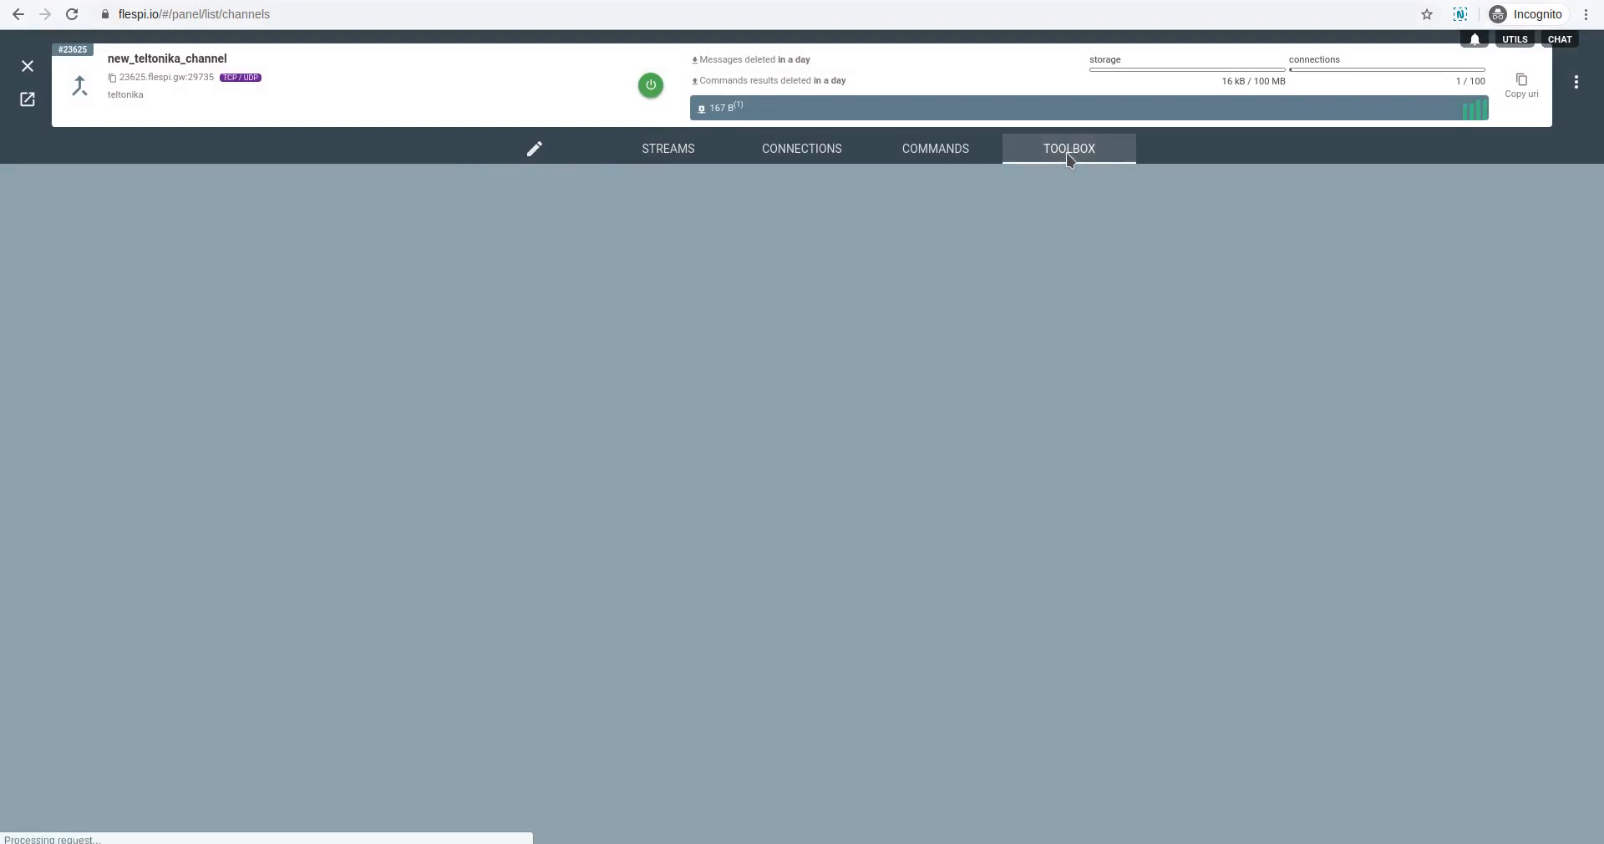
click(1068, 148)
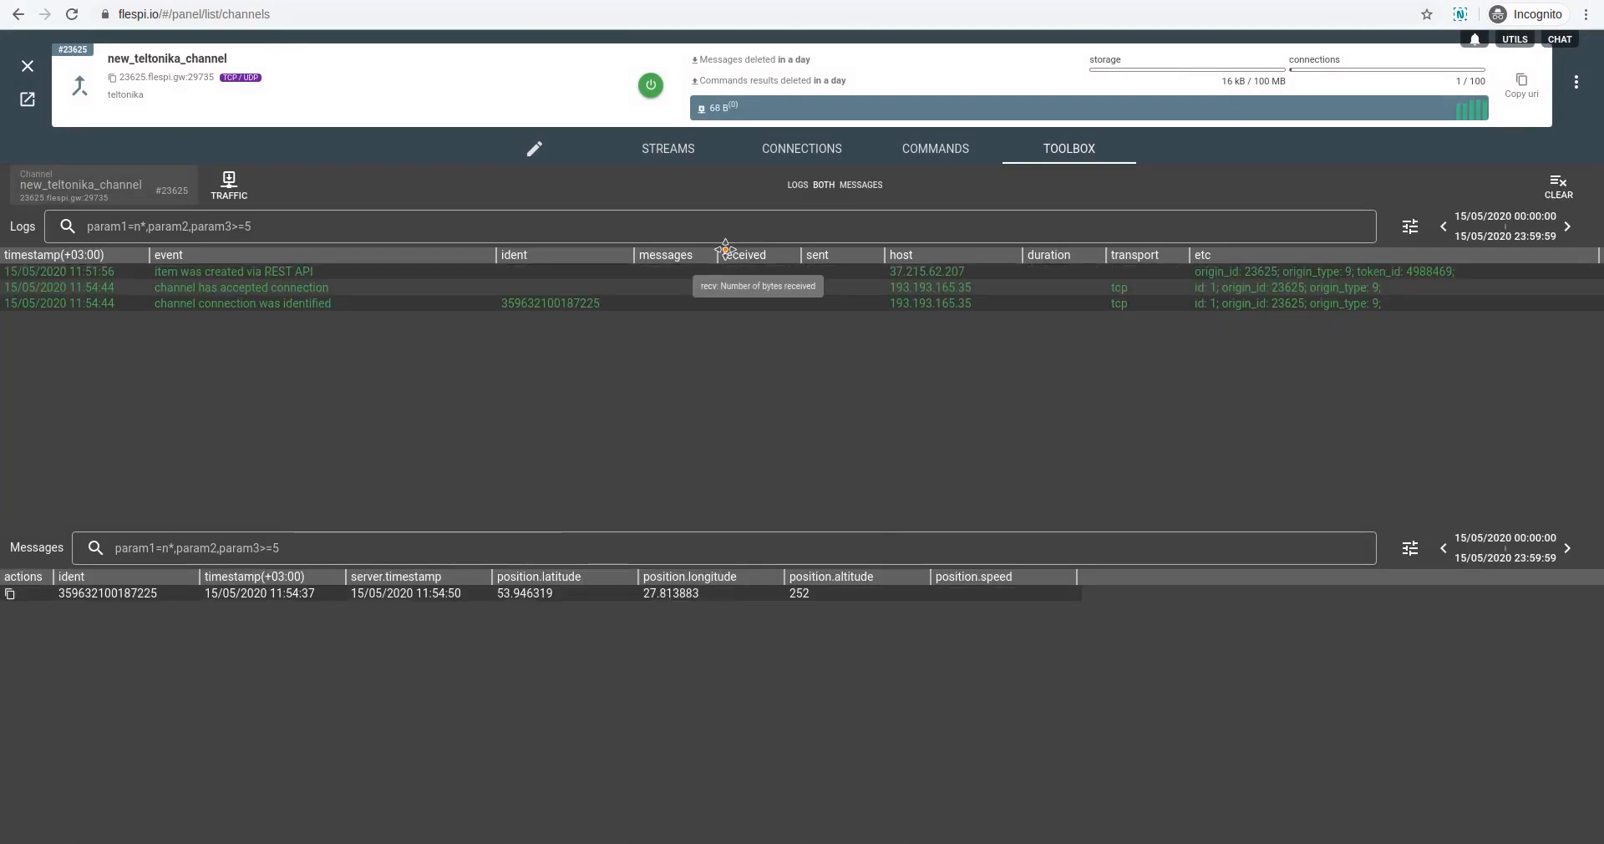
mouse_move(261, 327)
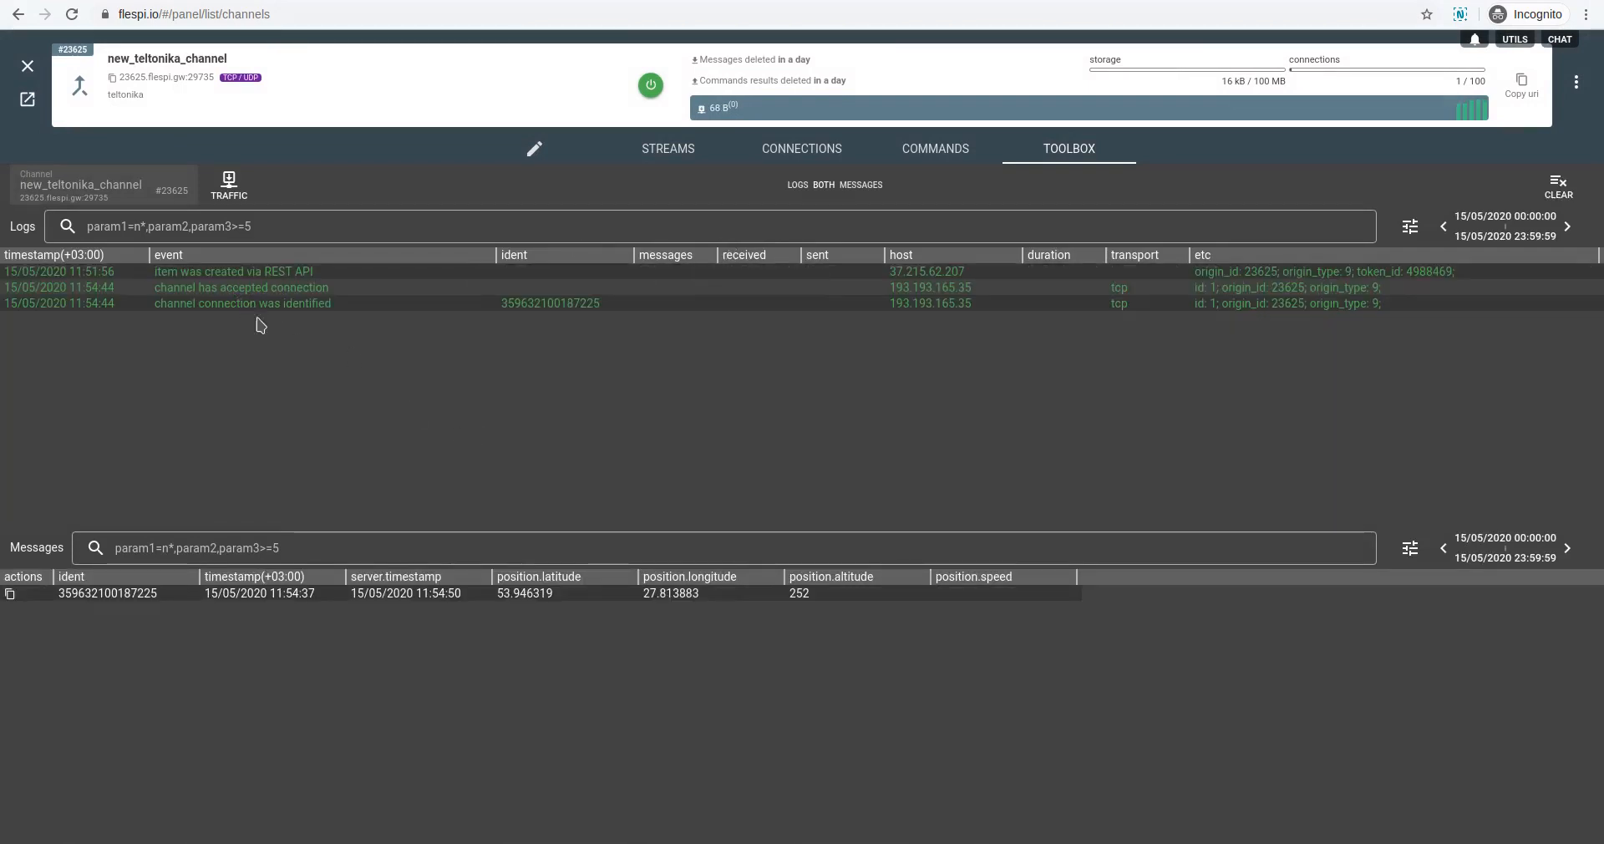
mouse_move(433, 609)
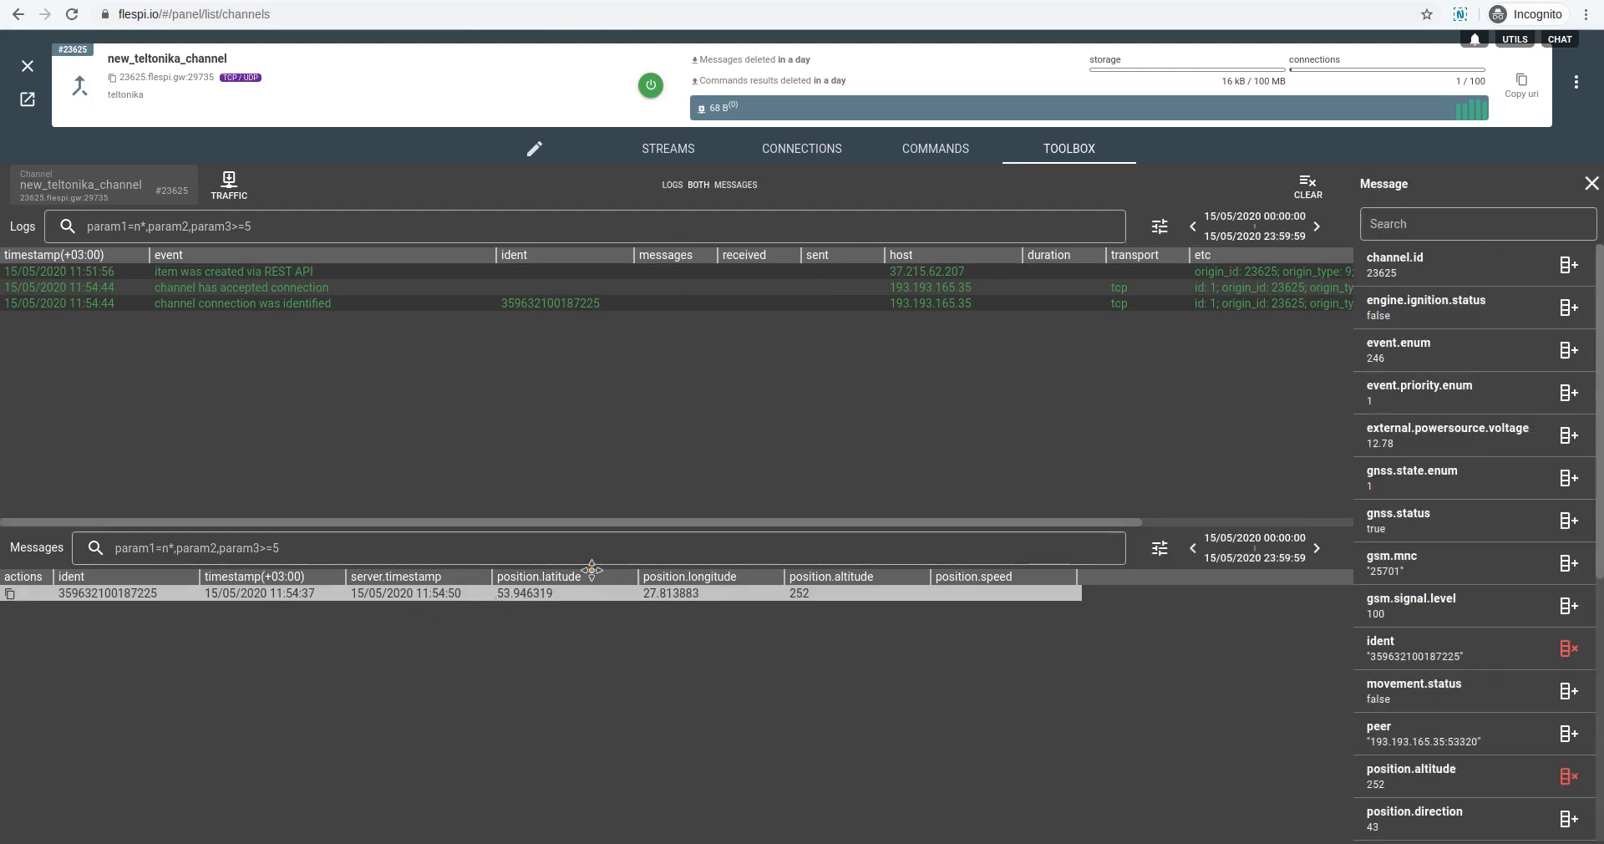
- Scroll the Message details to view ignition status, power voltage and GNSS status
scroll(down, 3)
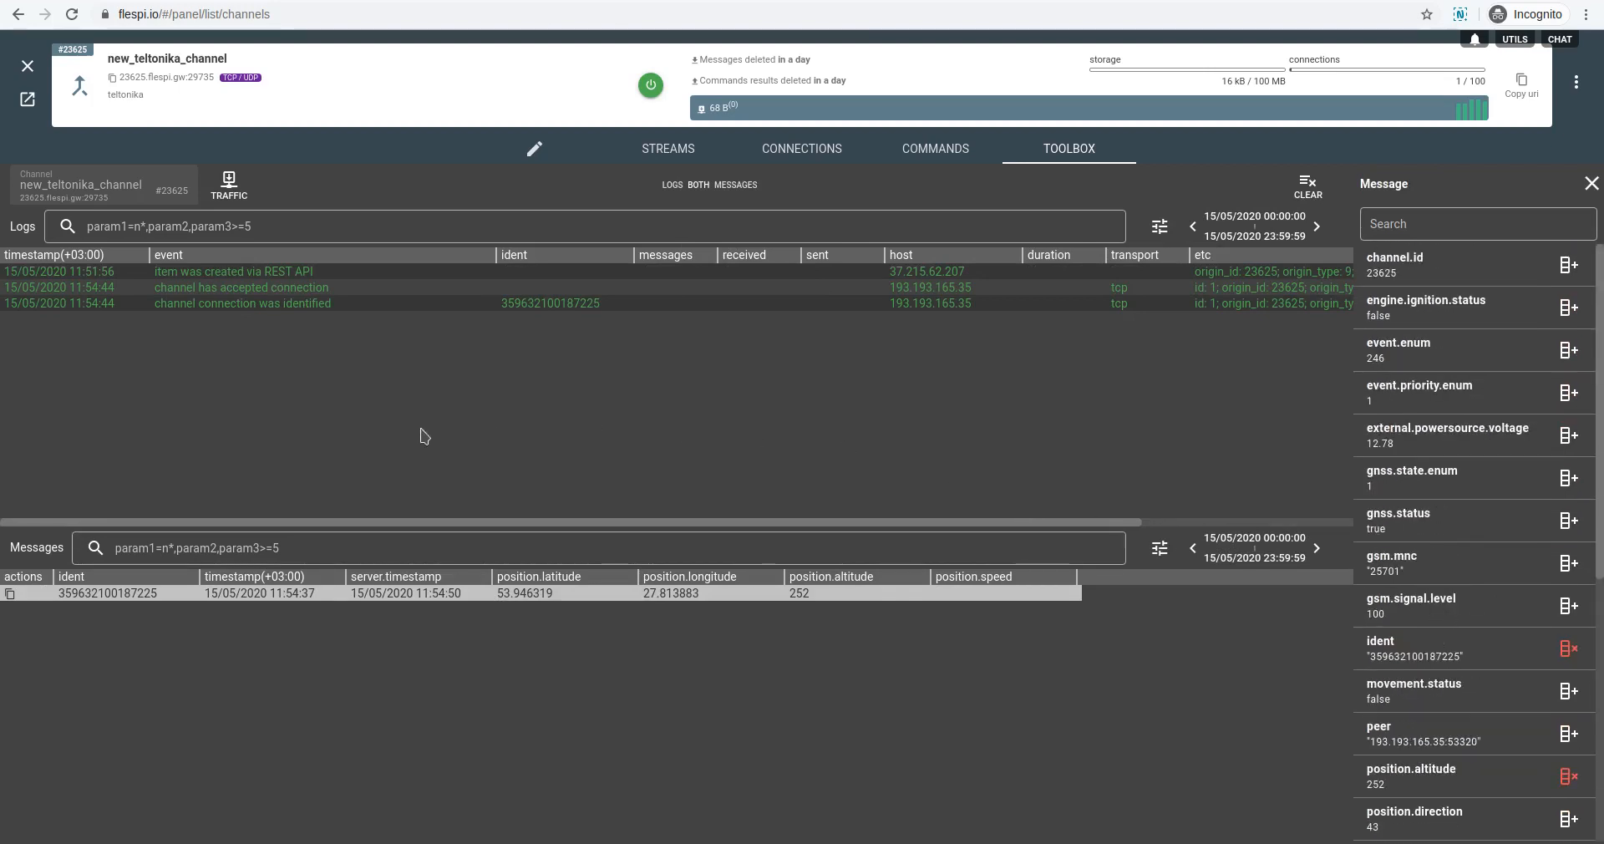
mouse_move(392, 430)
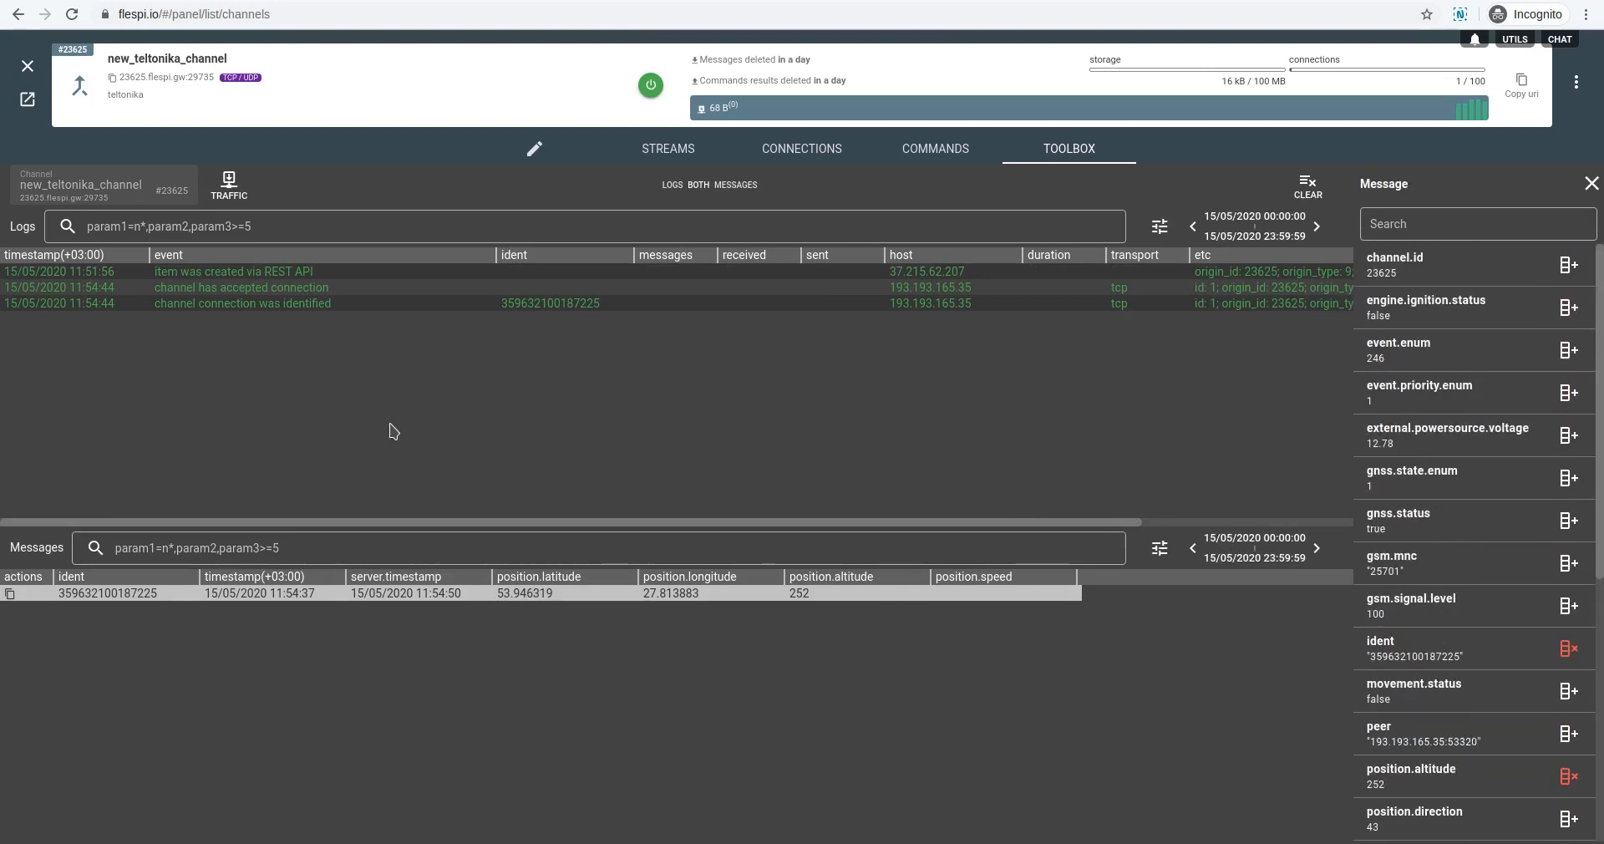
mouse_move(79, 39)
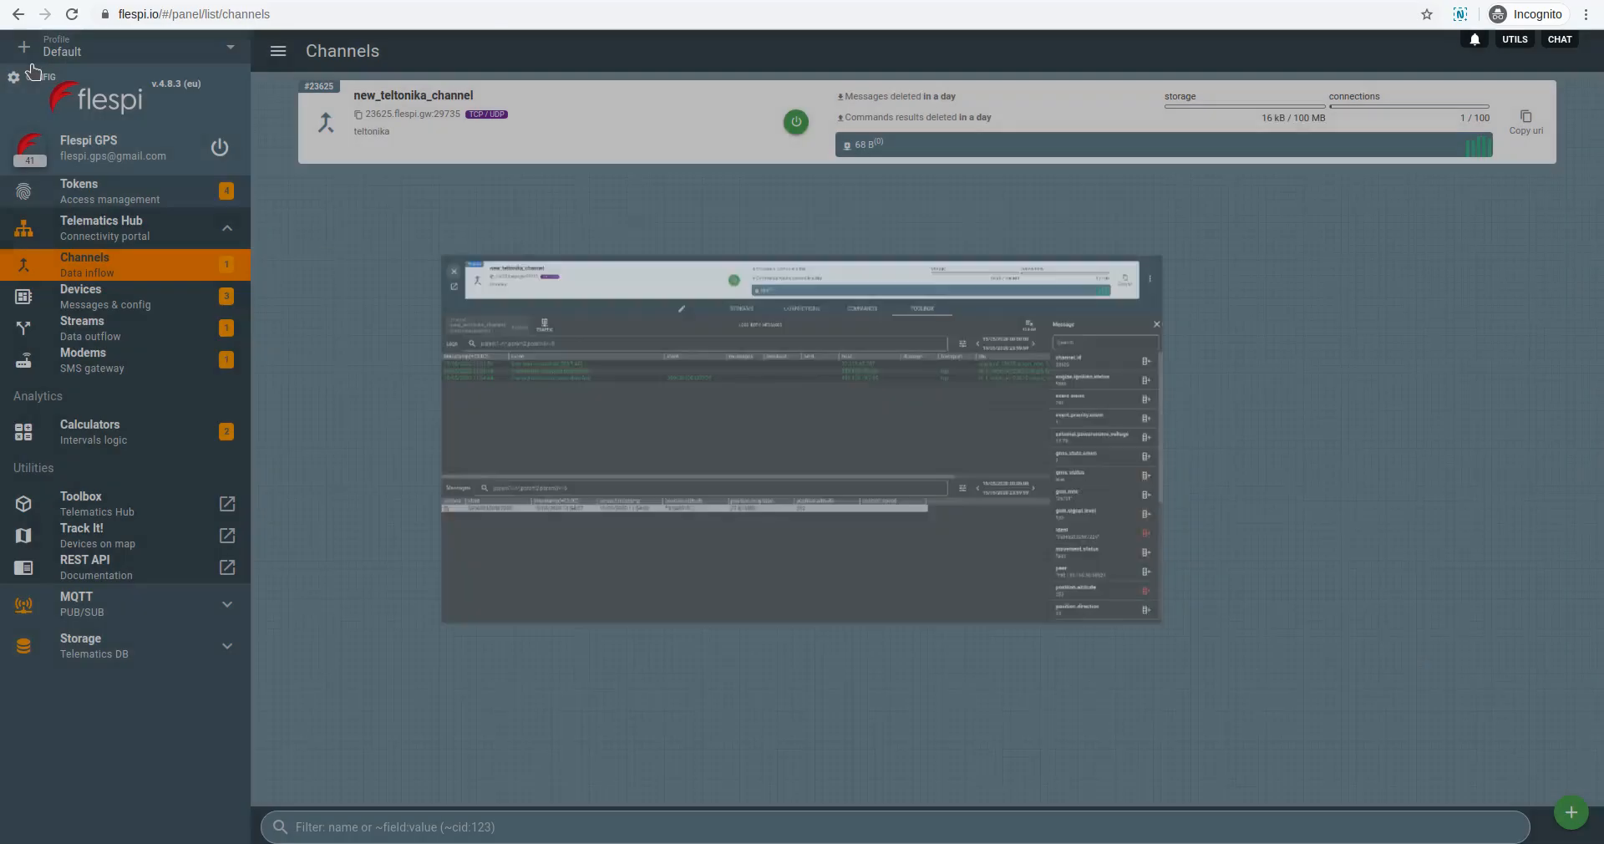
- Close the channel toolbox and go to REST API Documentation under Utilities
click(1157, 324)
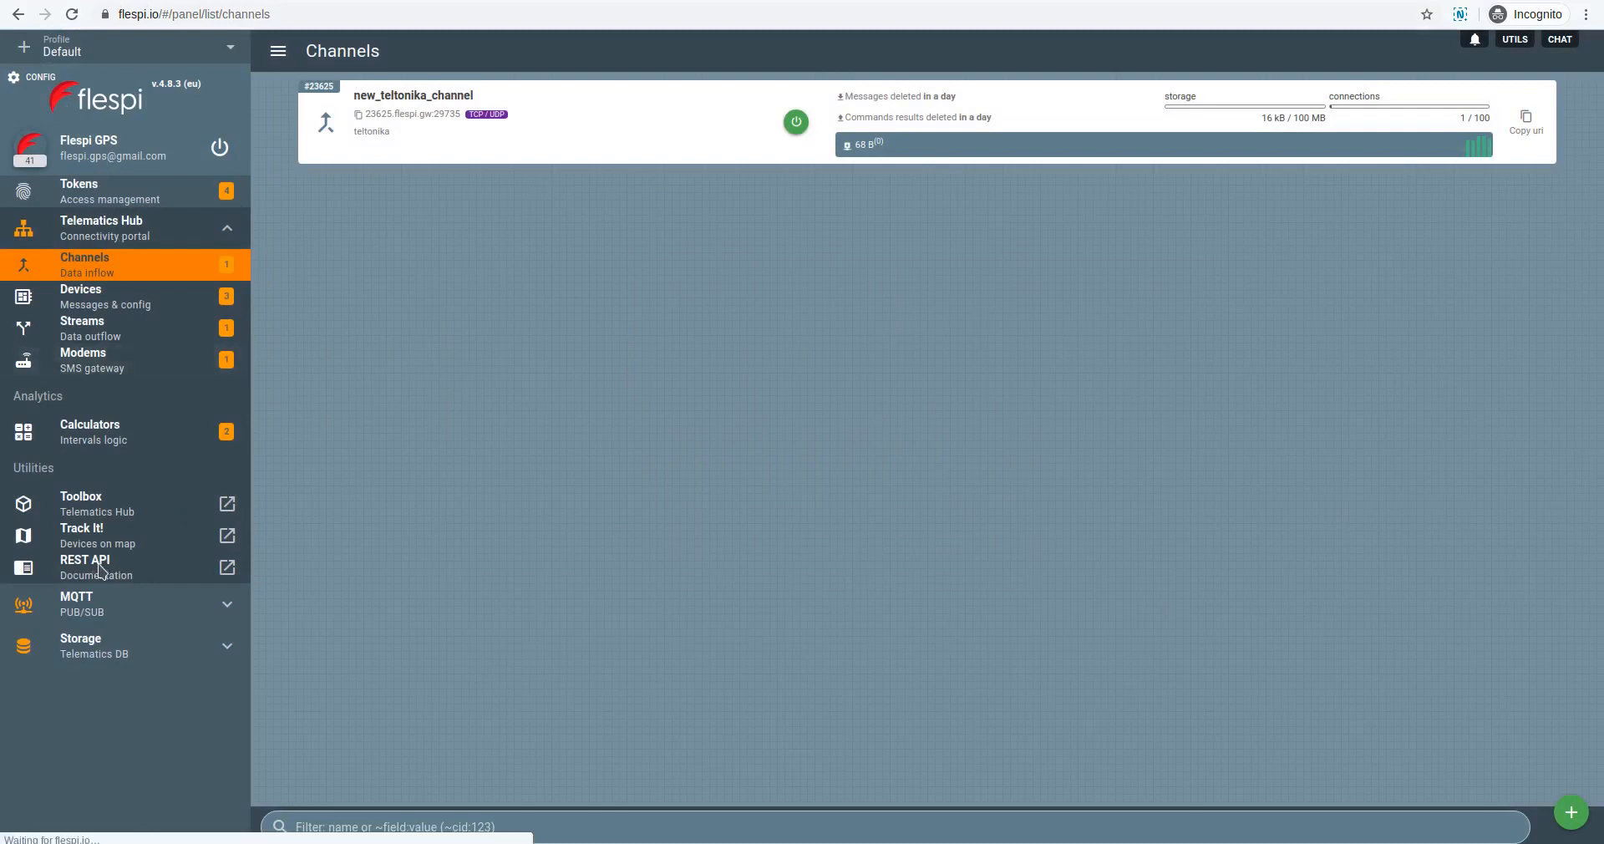
click(85, 559)
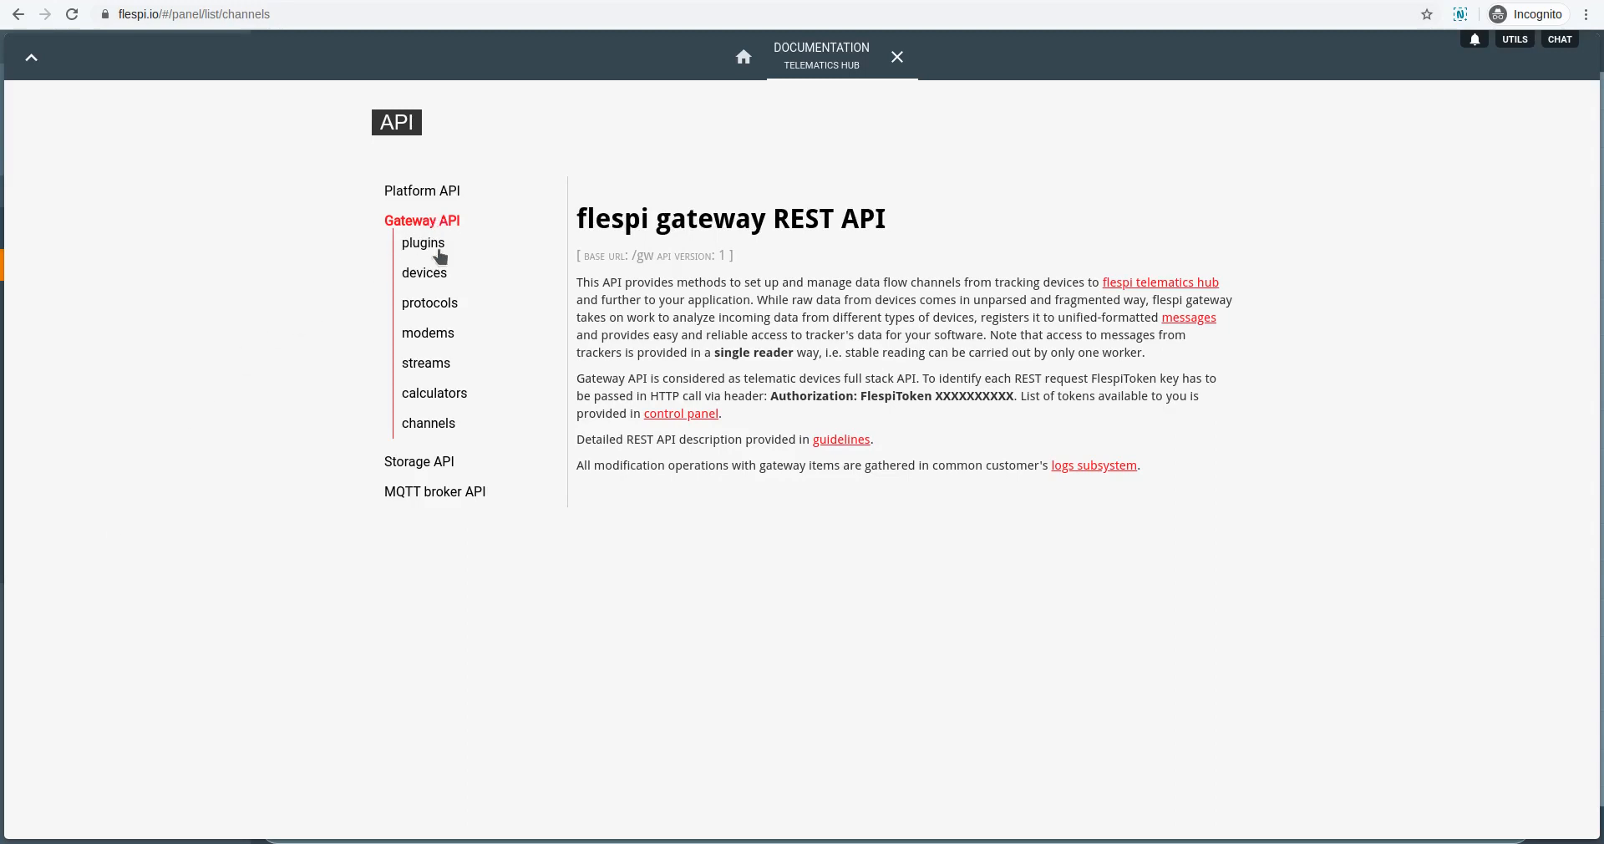
- Expand the Gateway API channels method GET /channels/{1-ch-selector}/messages
click(429, 422)
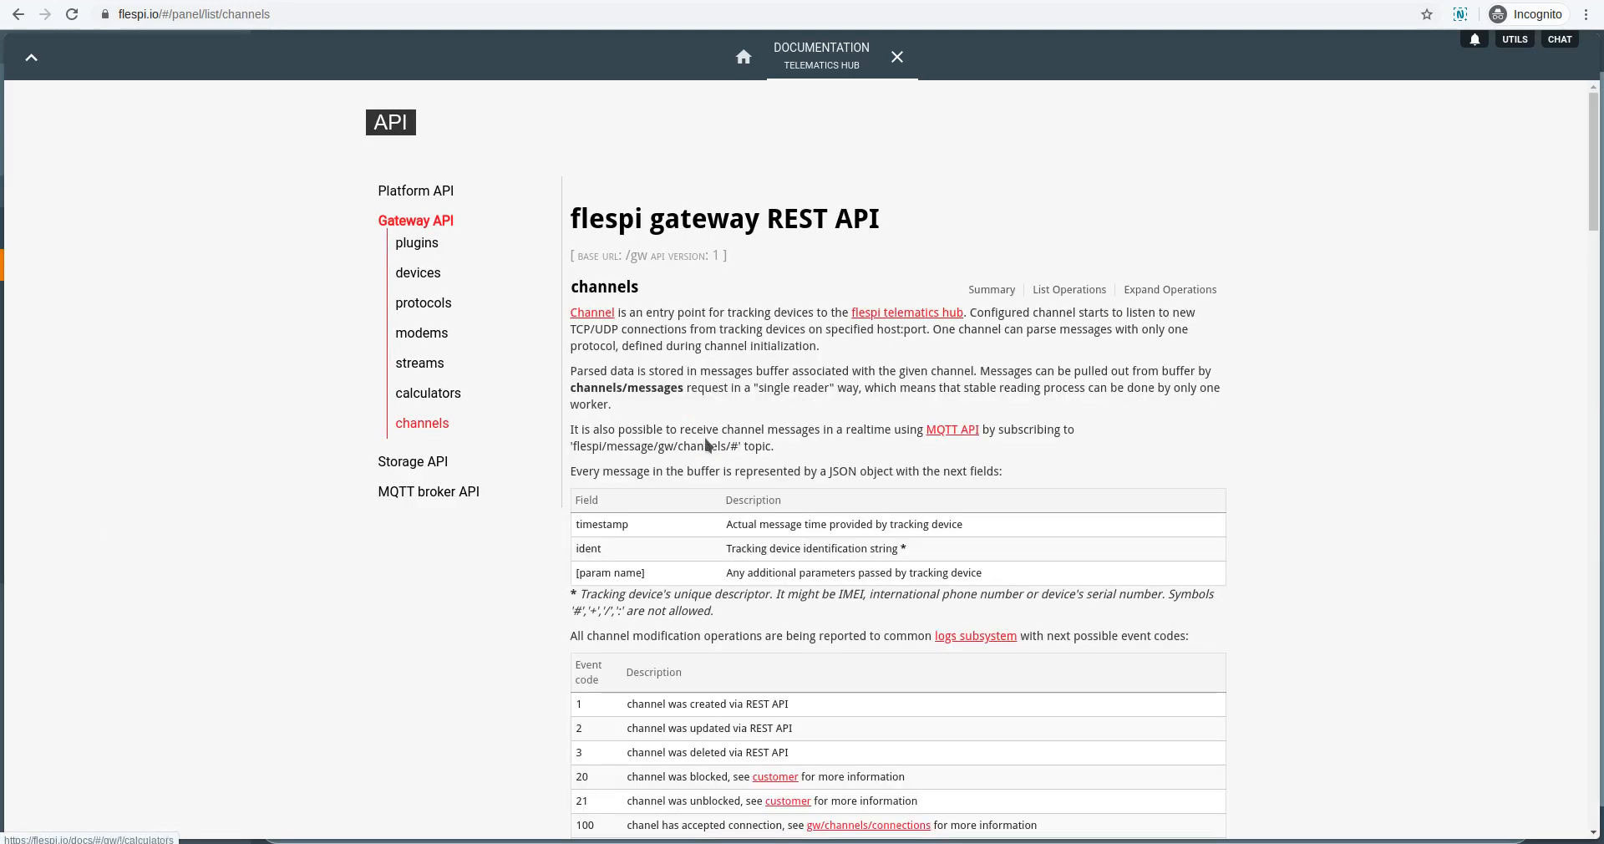
scroll(down, 3)
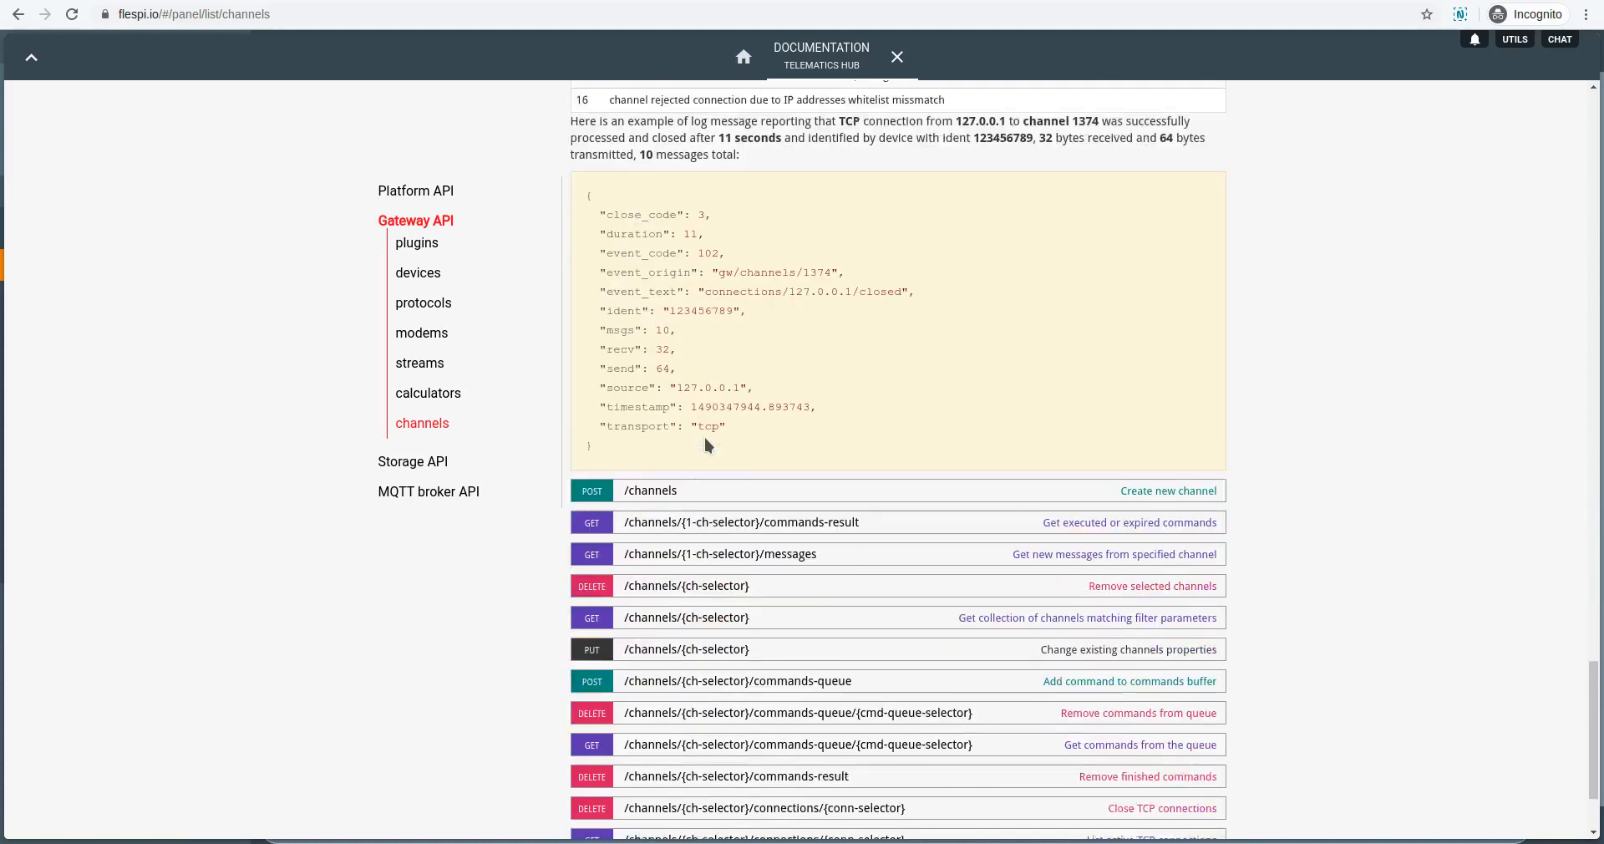
scroll(down, 3)
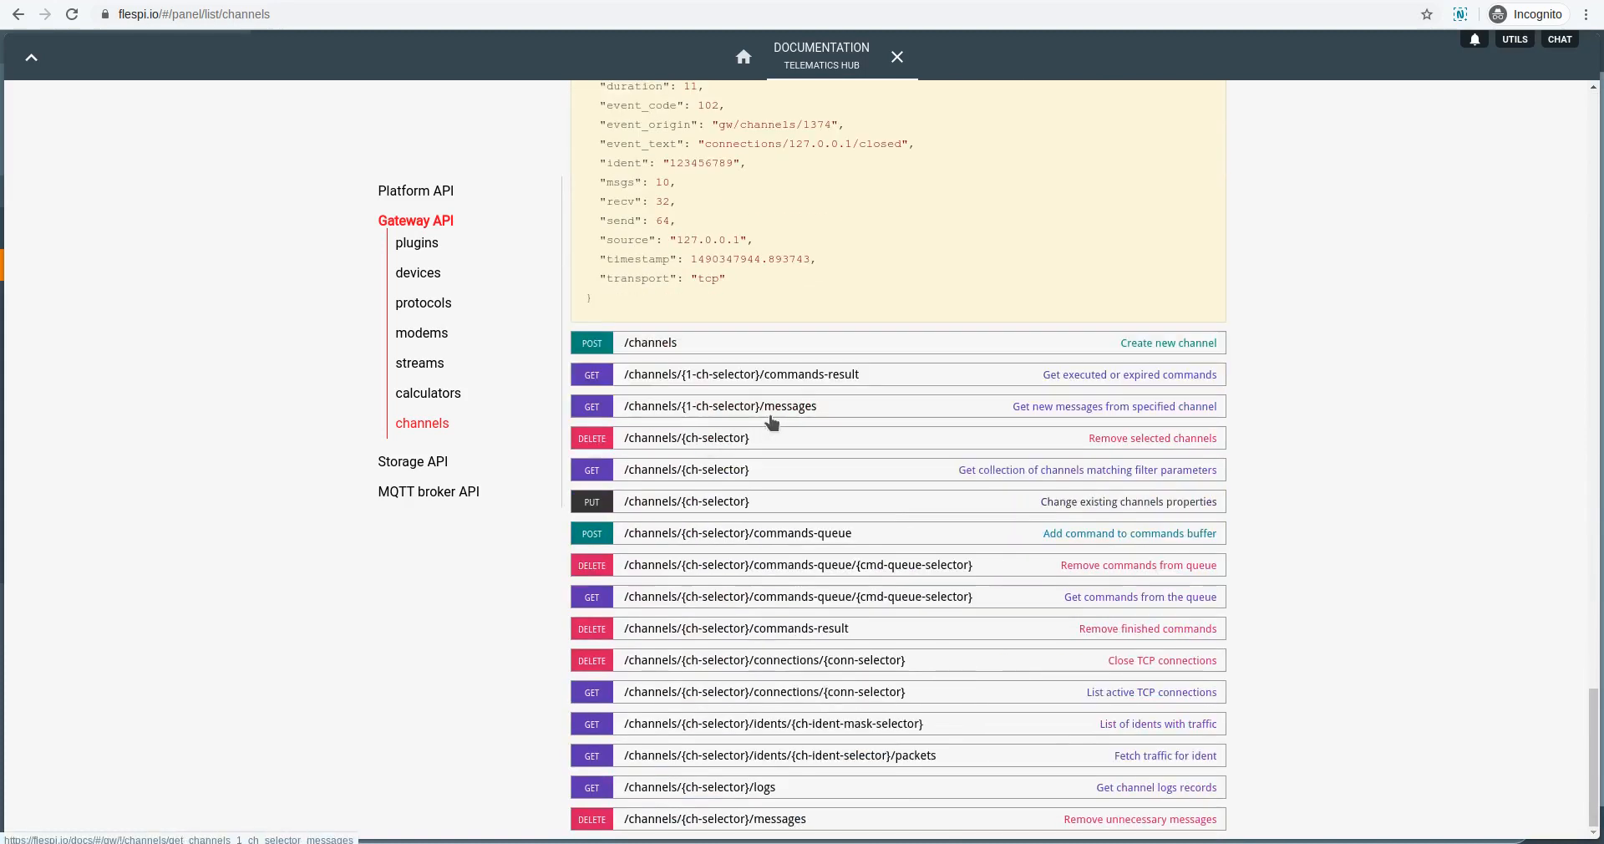
click(720, 405)
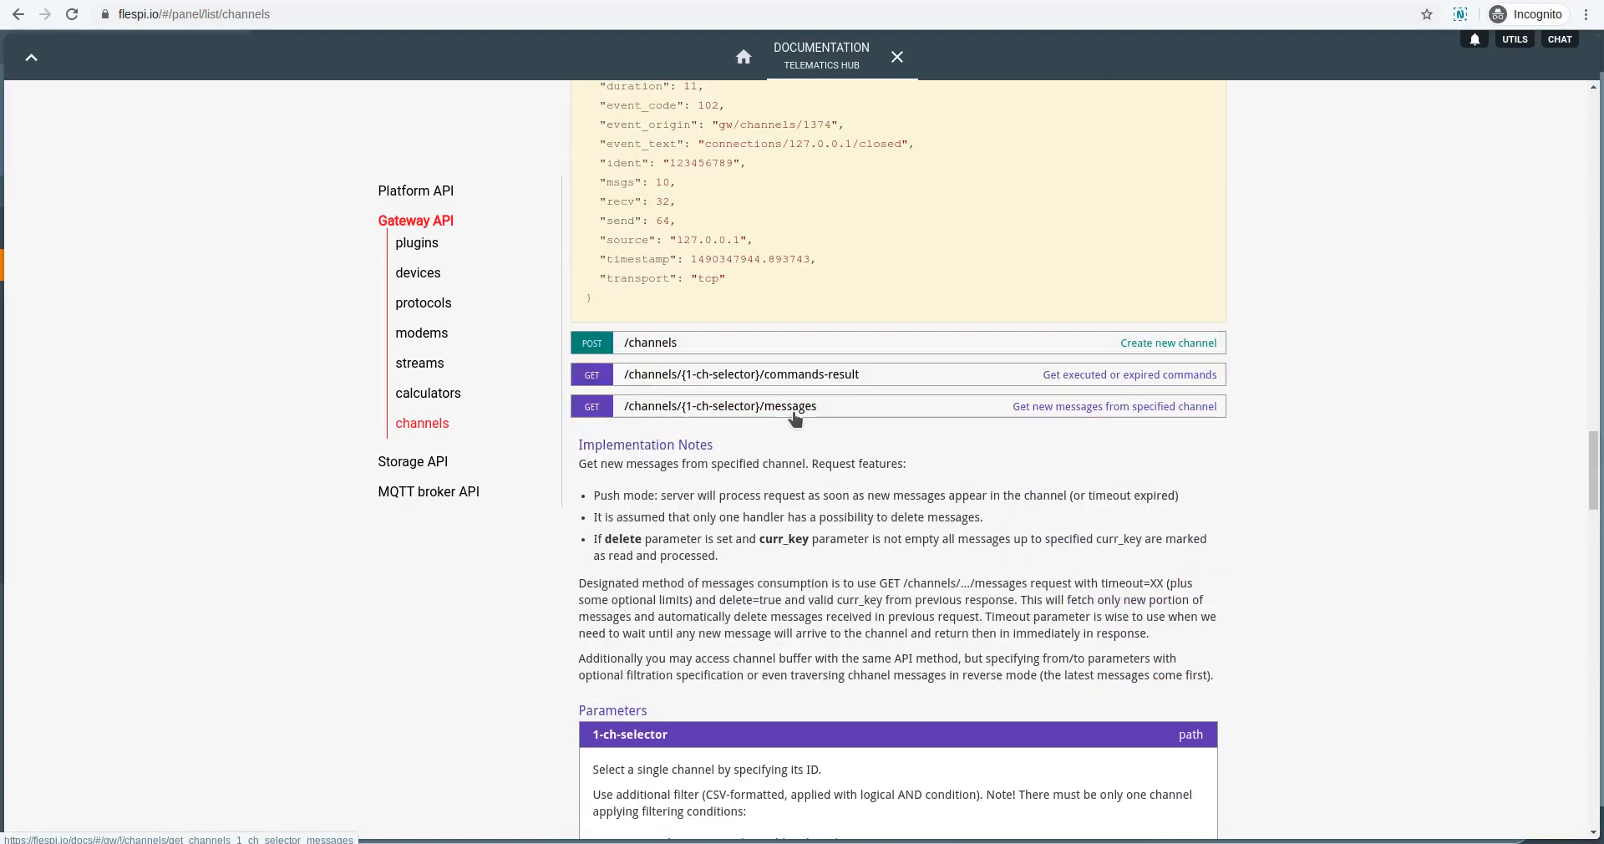
mouse_move(637, 414)
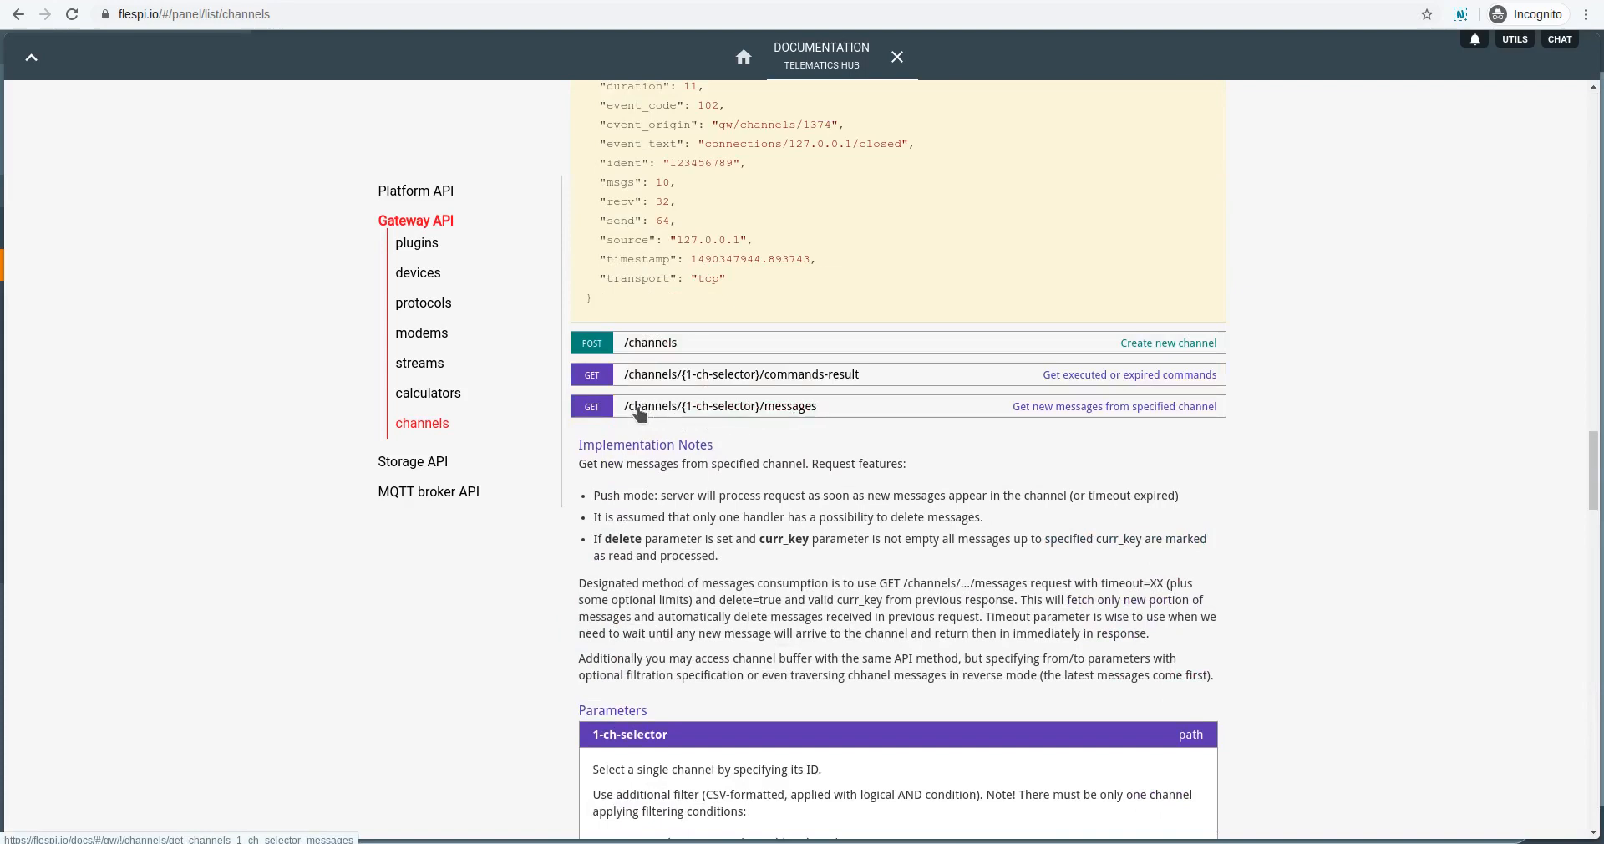
mouse_move(720, 495)
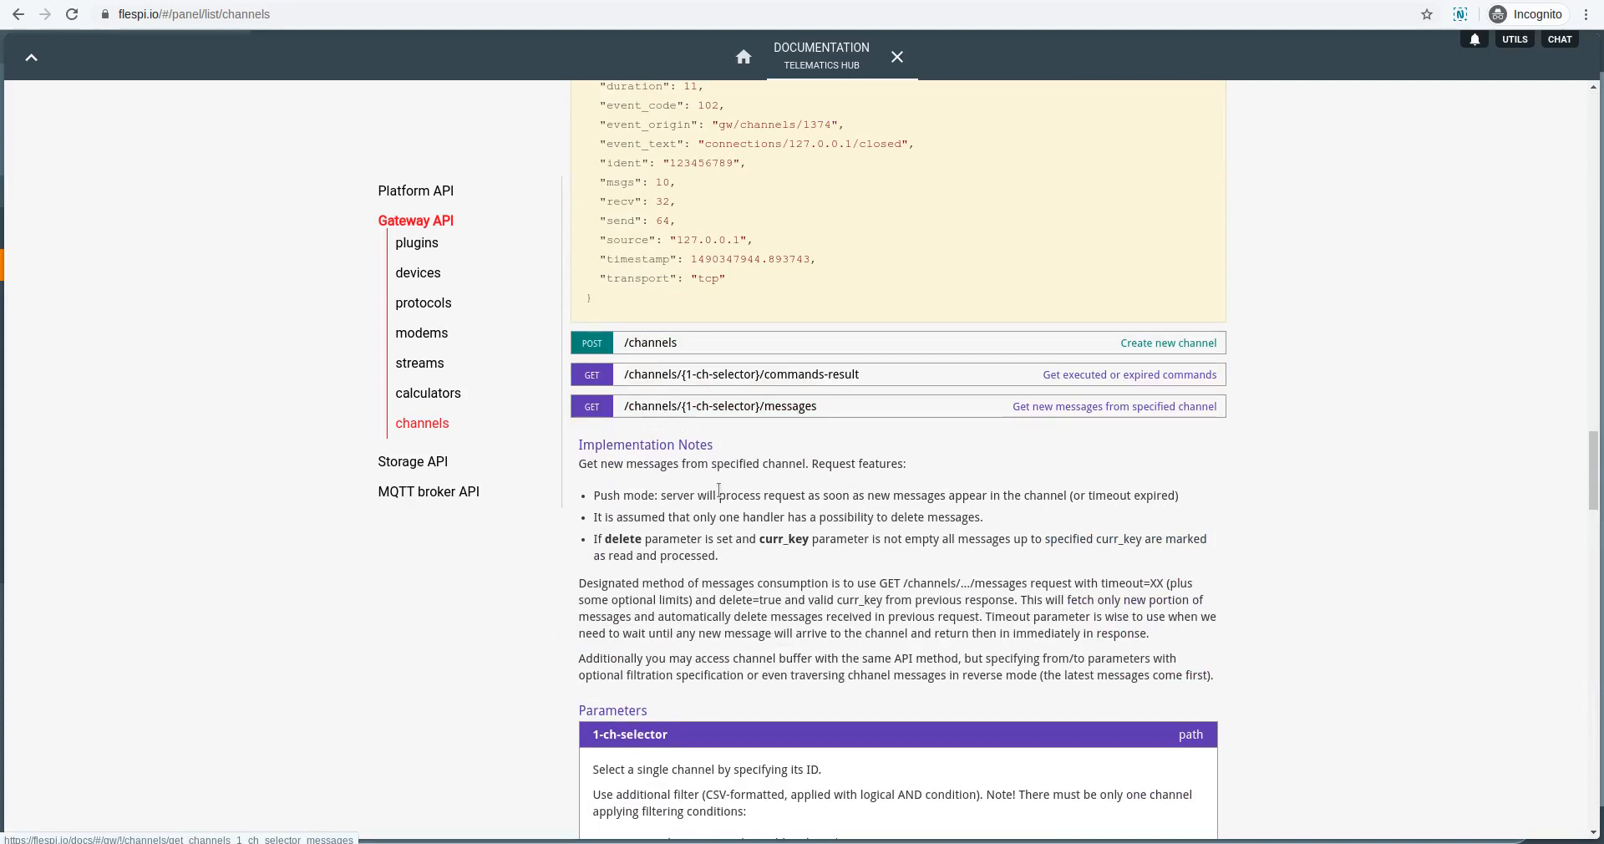
- Enter channel ID 23625 in 1-ch-selector and change the limit_count value
scroll(down, 3)
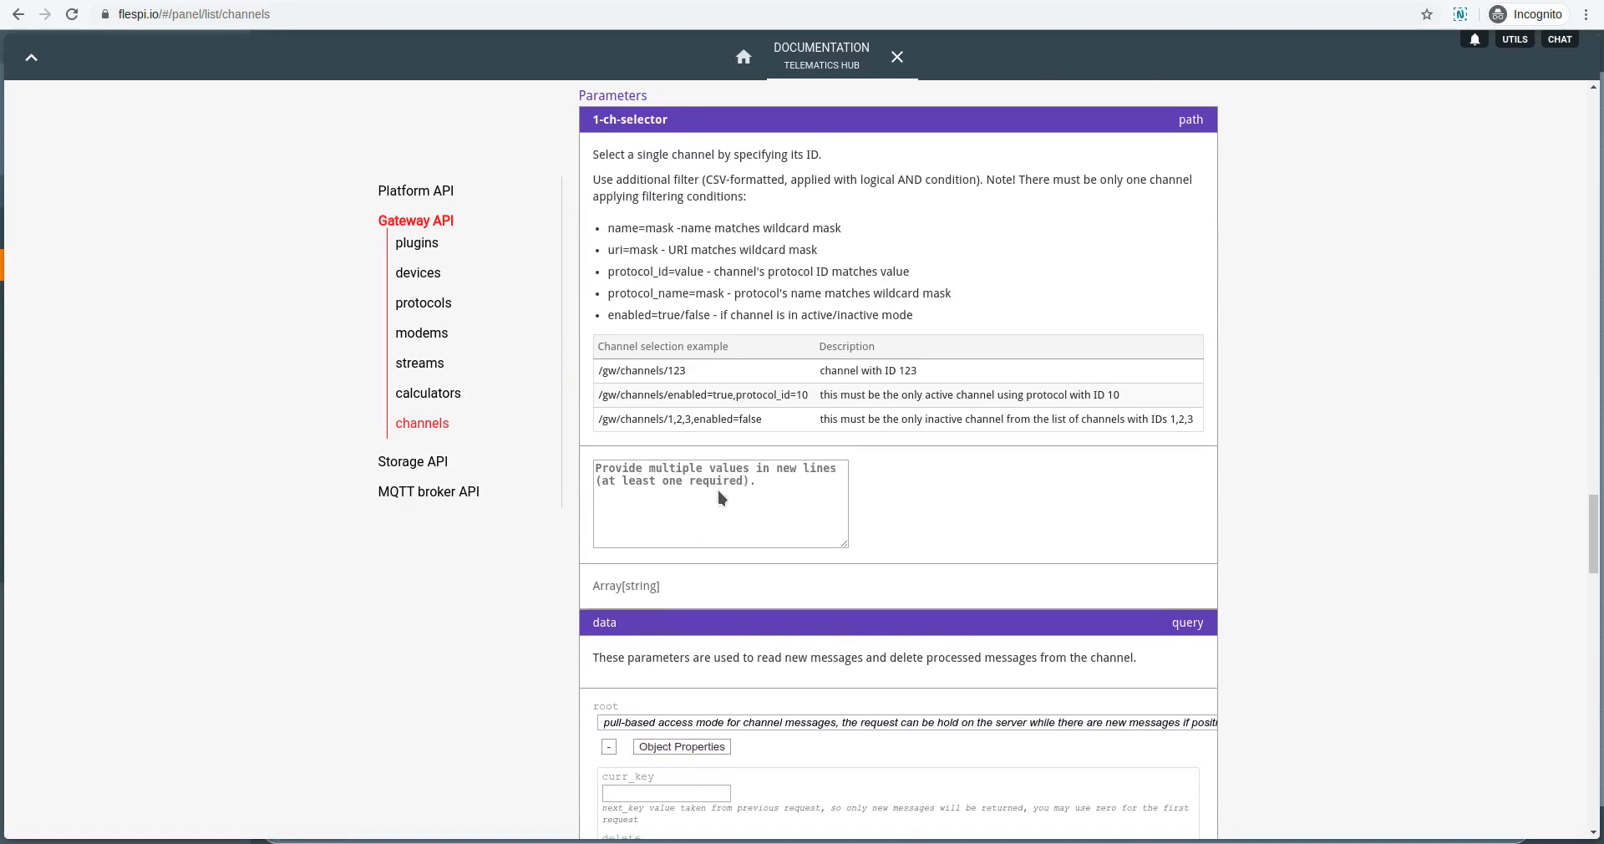
text(23625)
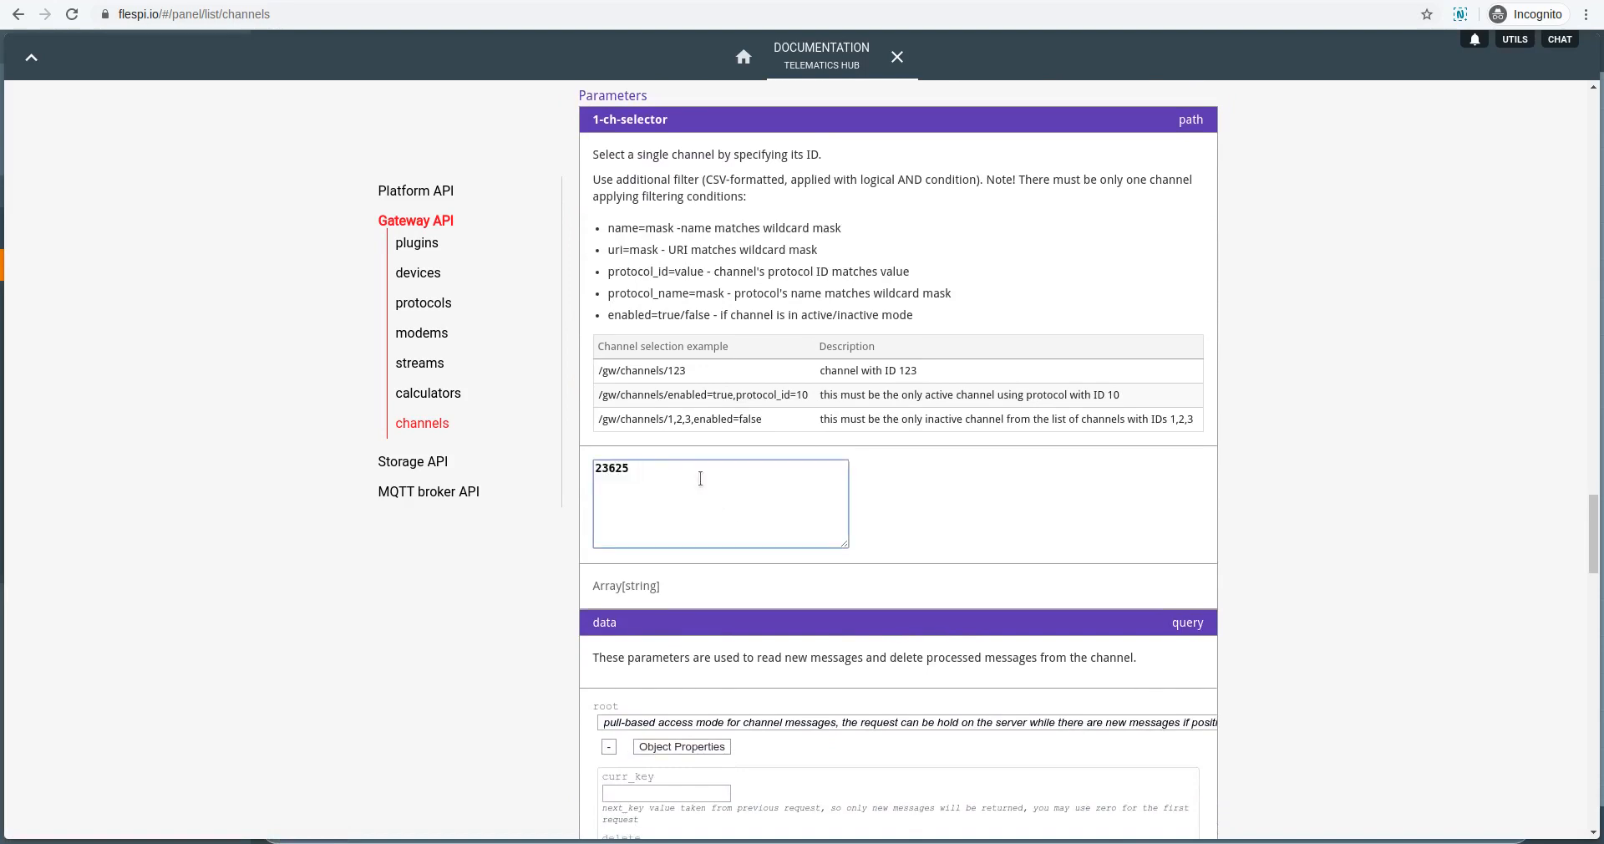
scroll(down, 3)
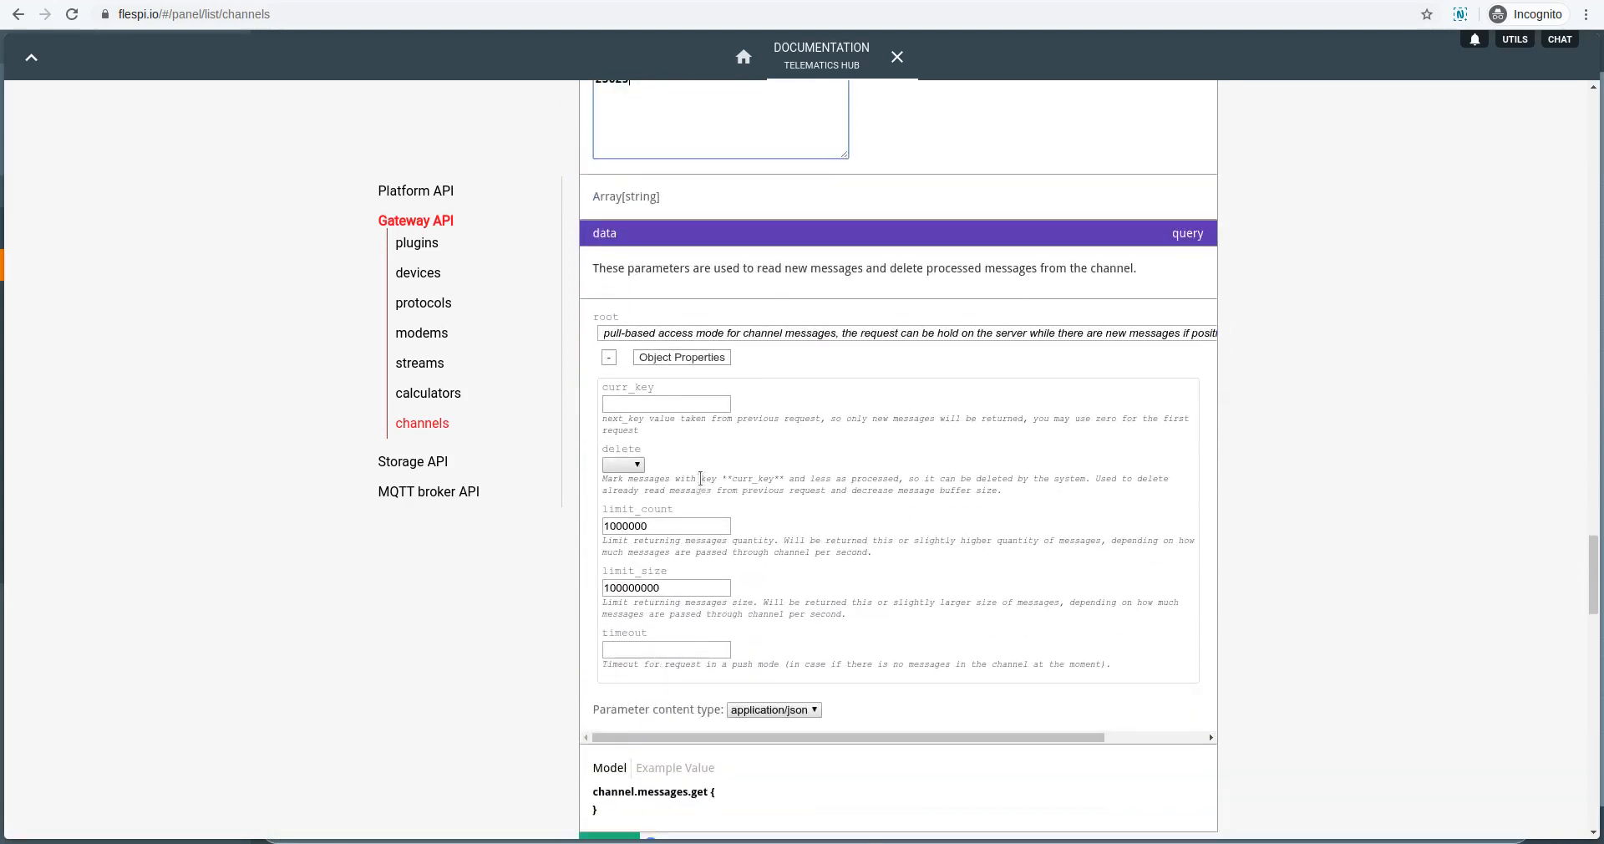
scroll(down, 3)
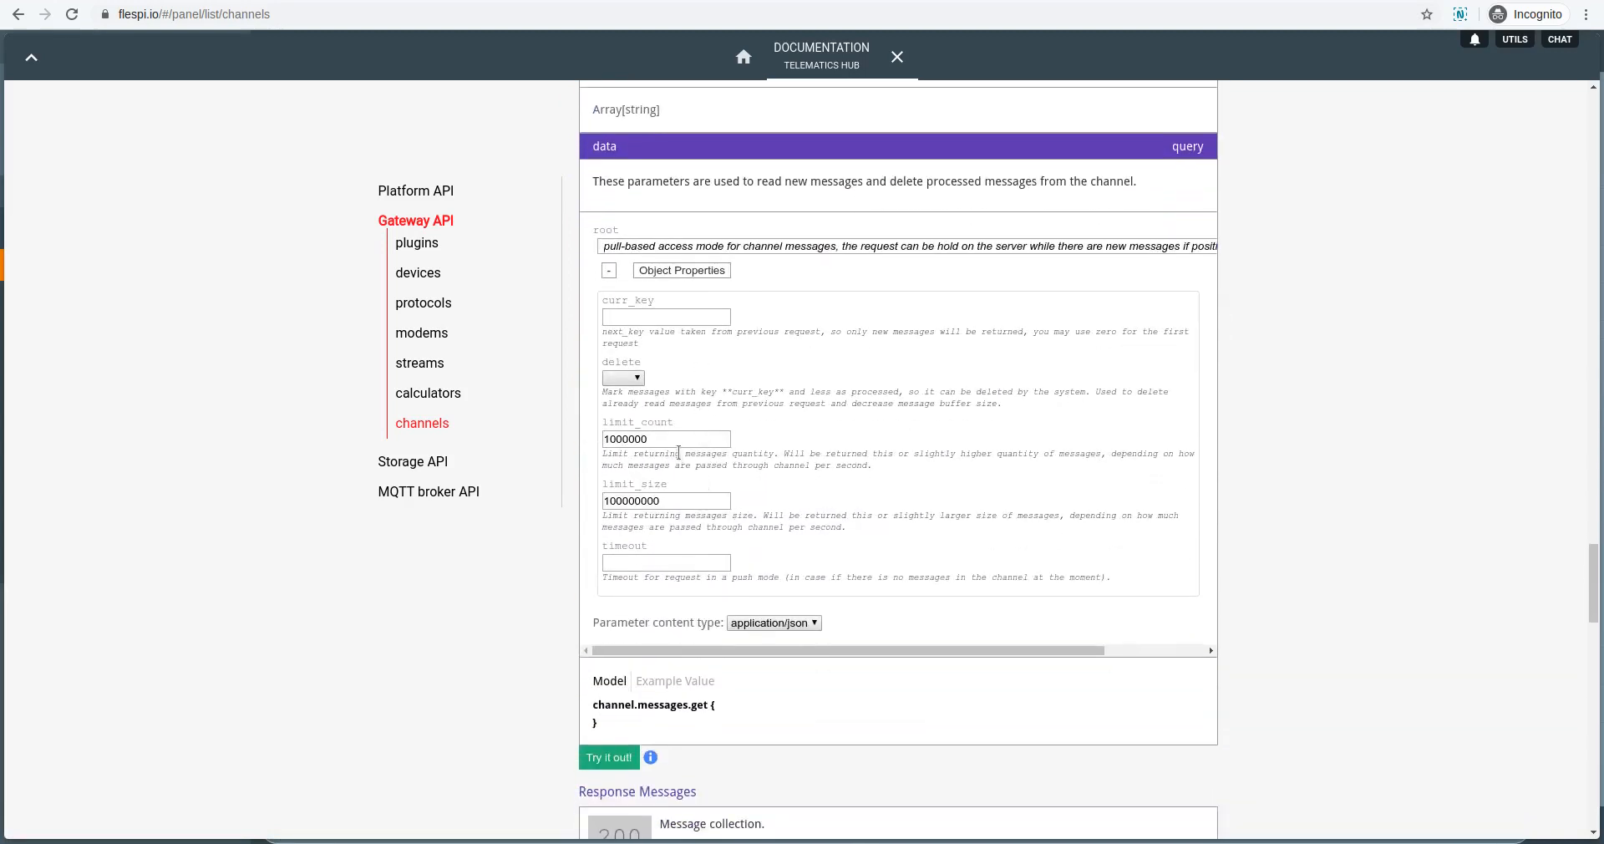
text(10000)
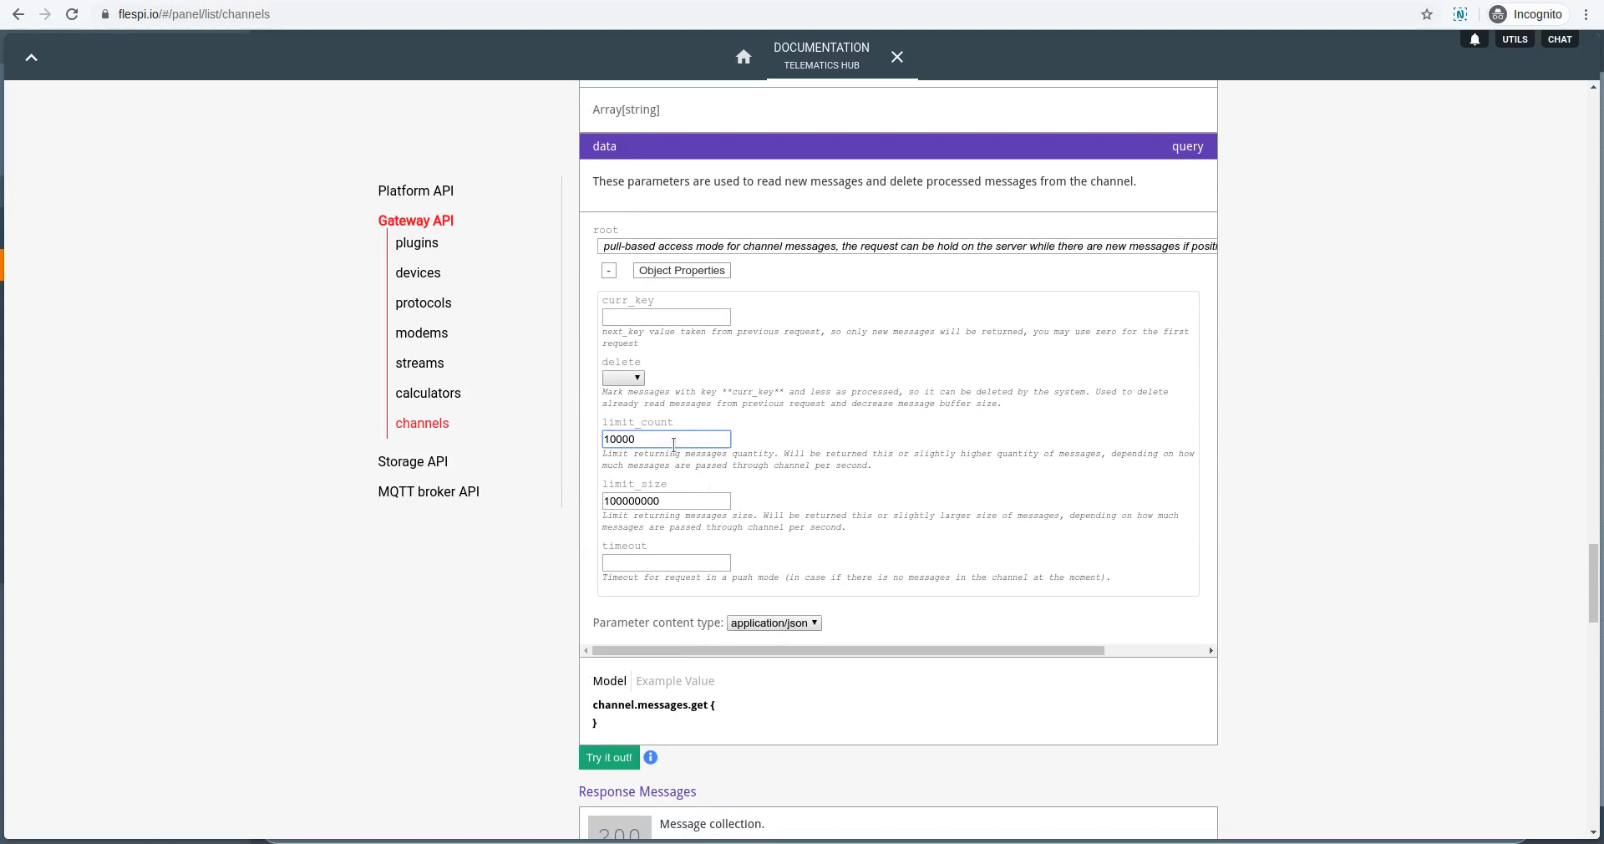
text(100)
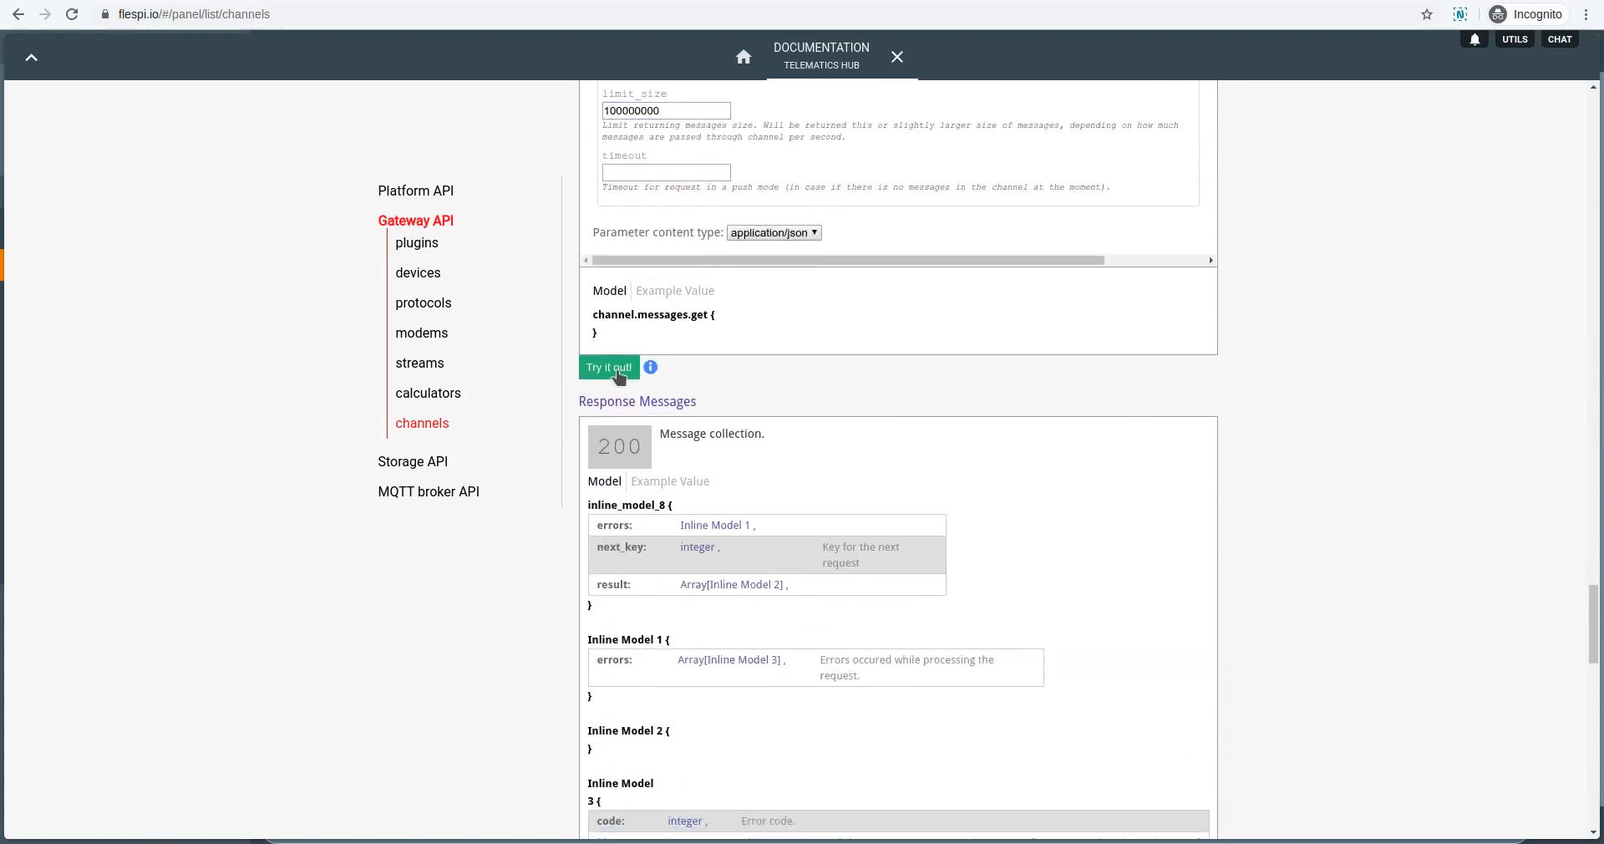
- Send the channel 23625 messages request and review the code 200 JSON with next_key
click(609, 367)
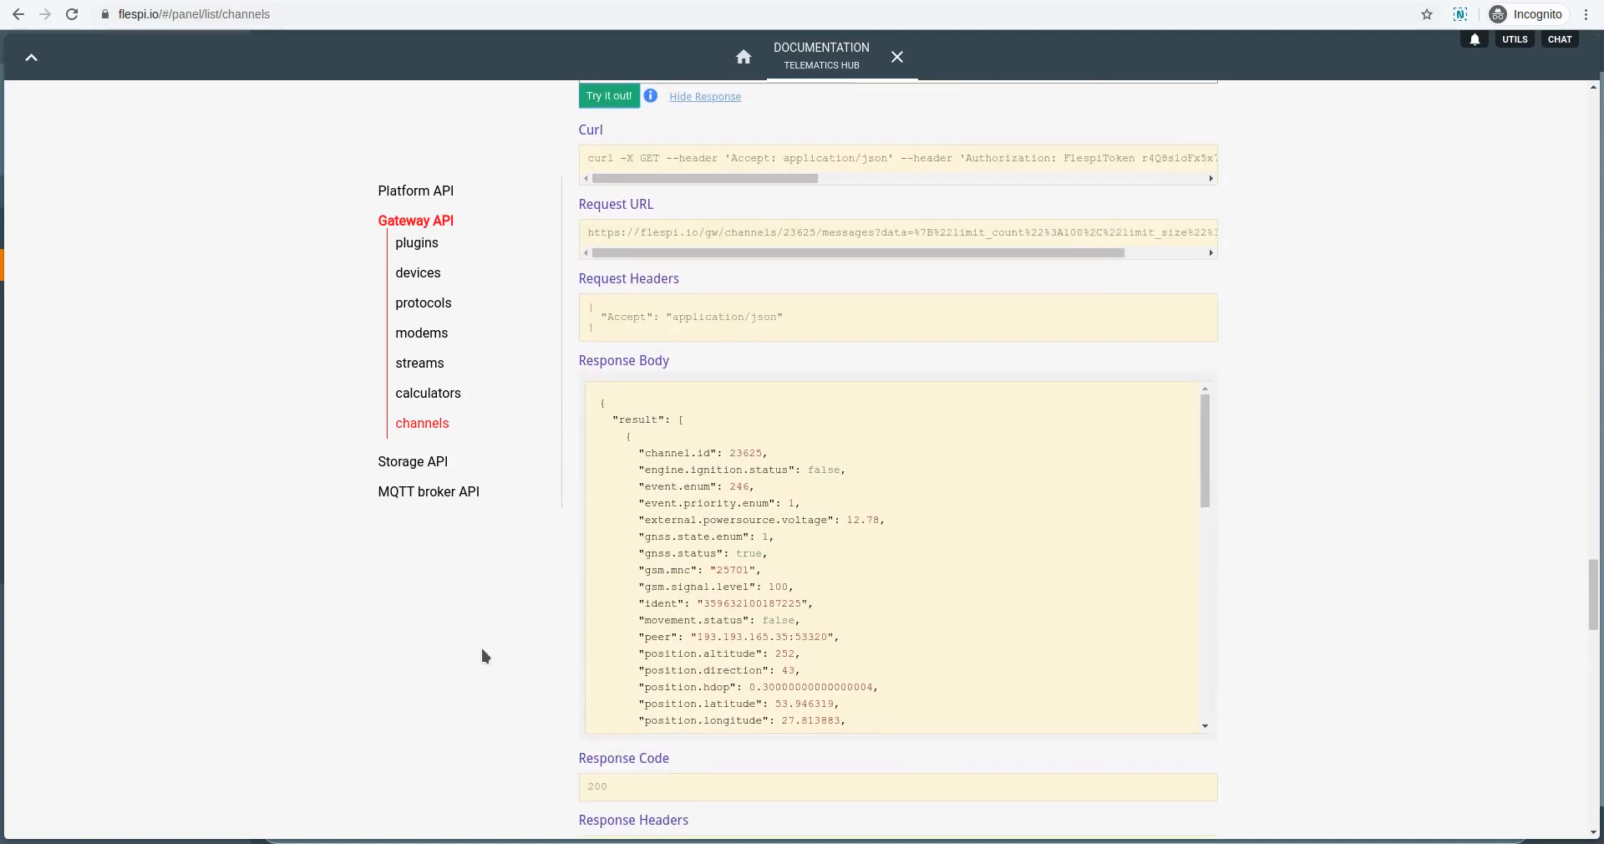
mouse_move(1206, 447)
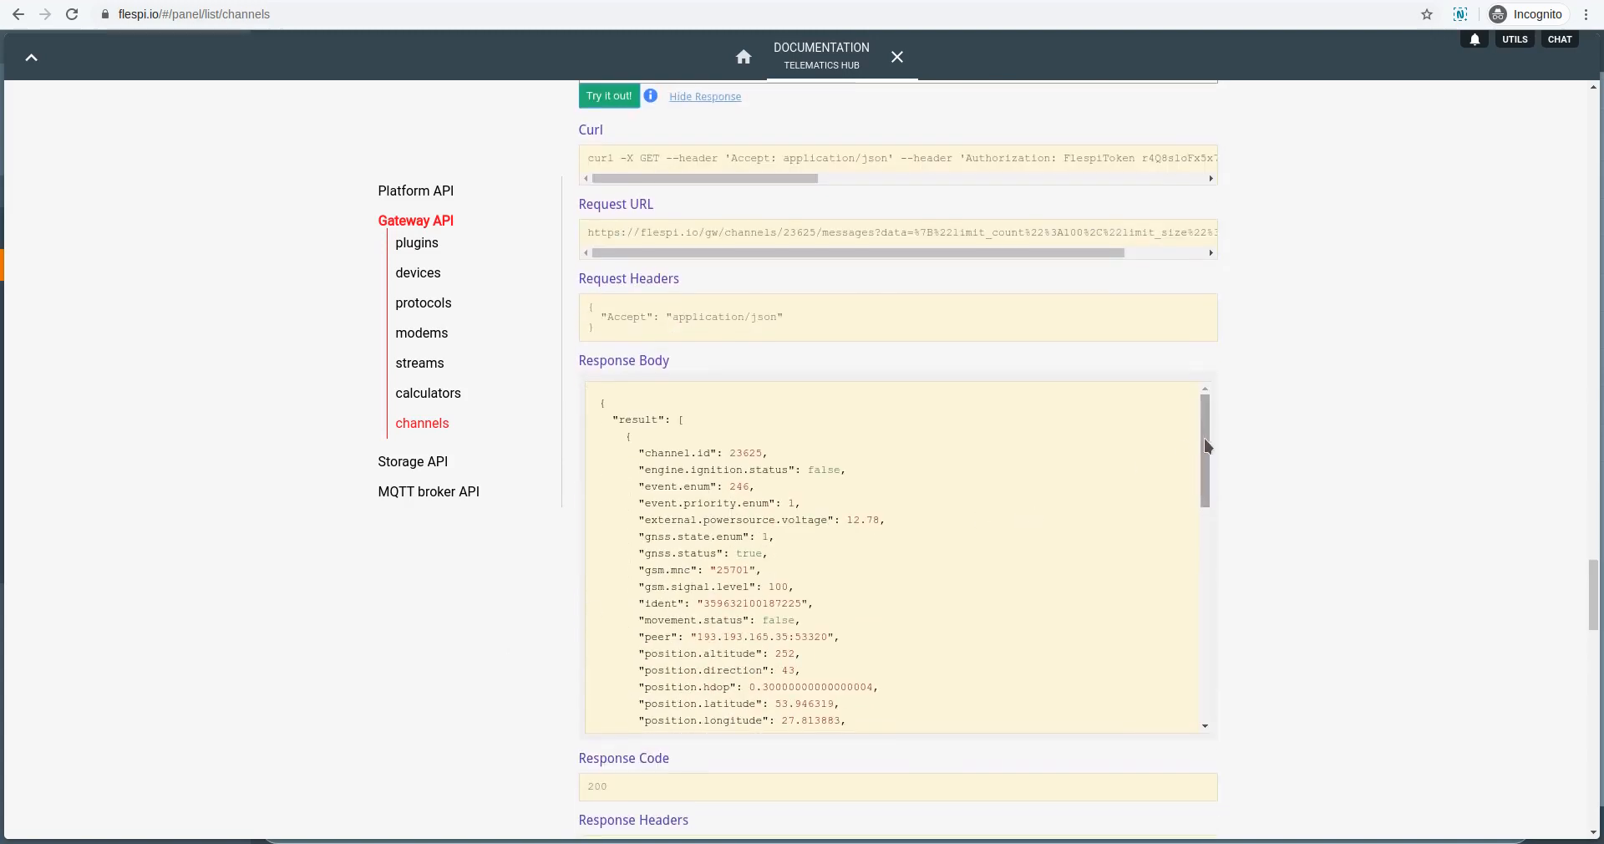
scroll(down, 3)
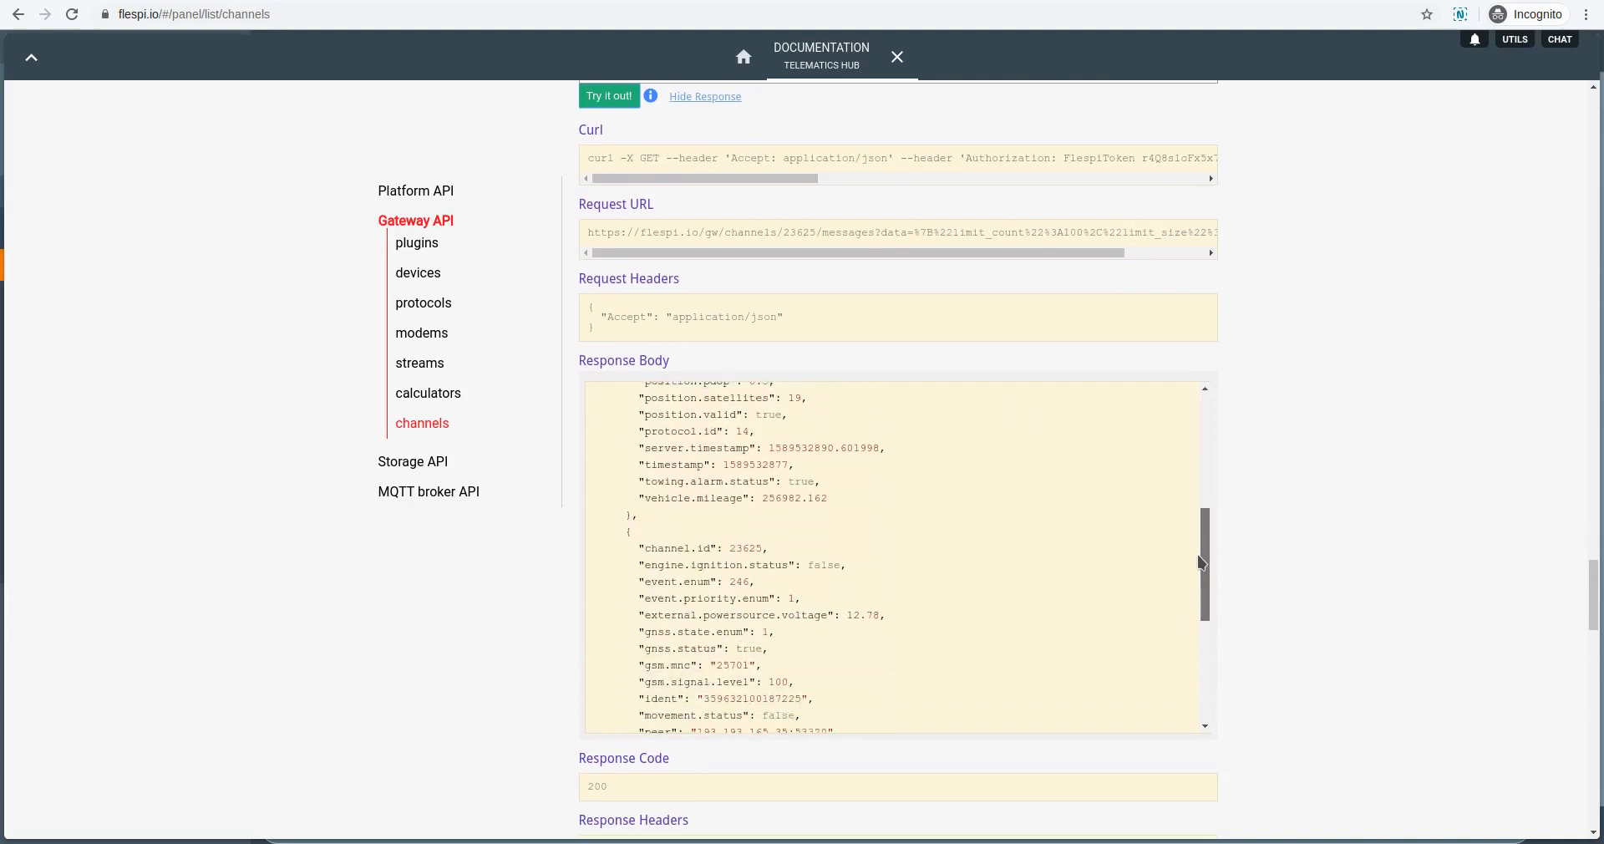
scroll(down, 3)
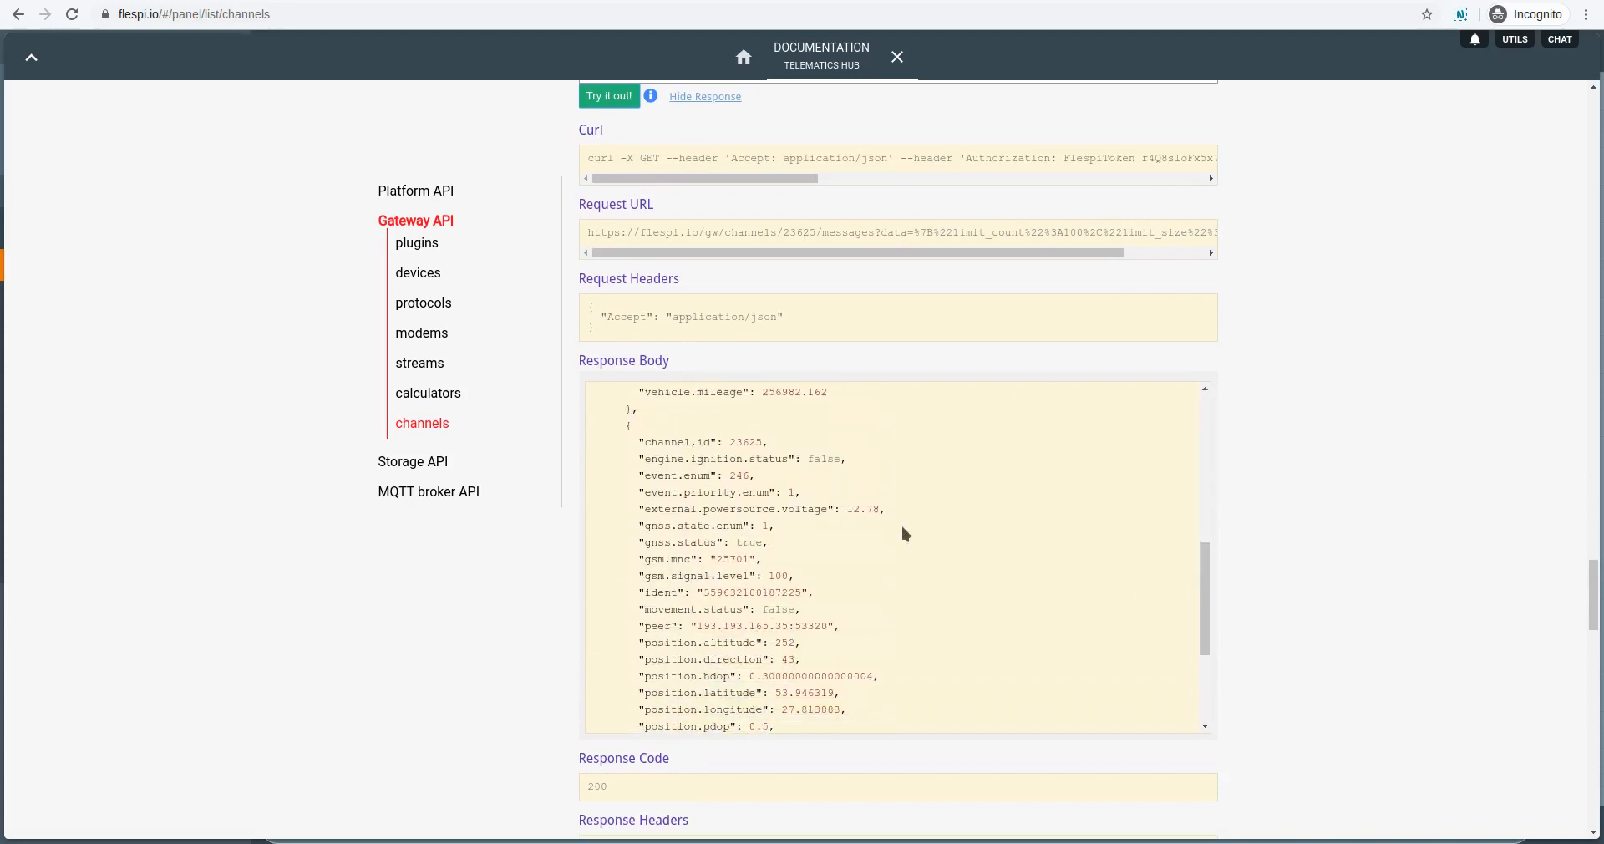
scroll(down, 3)
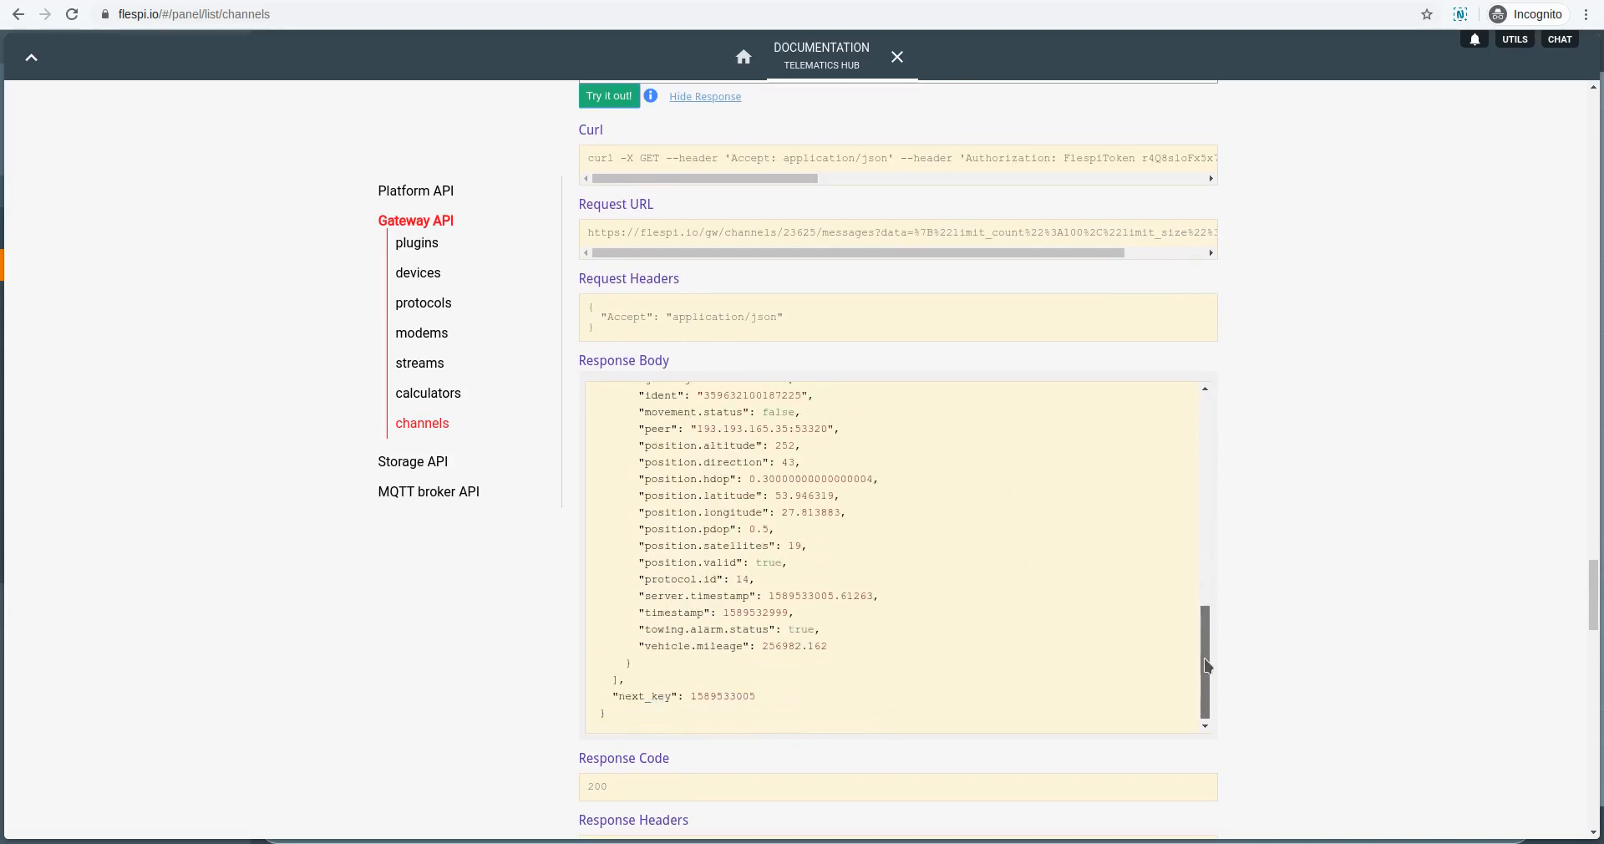